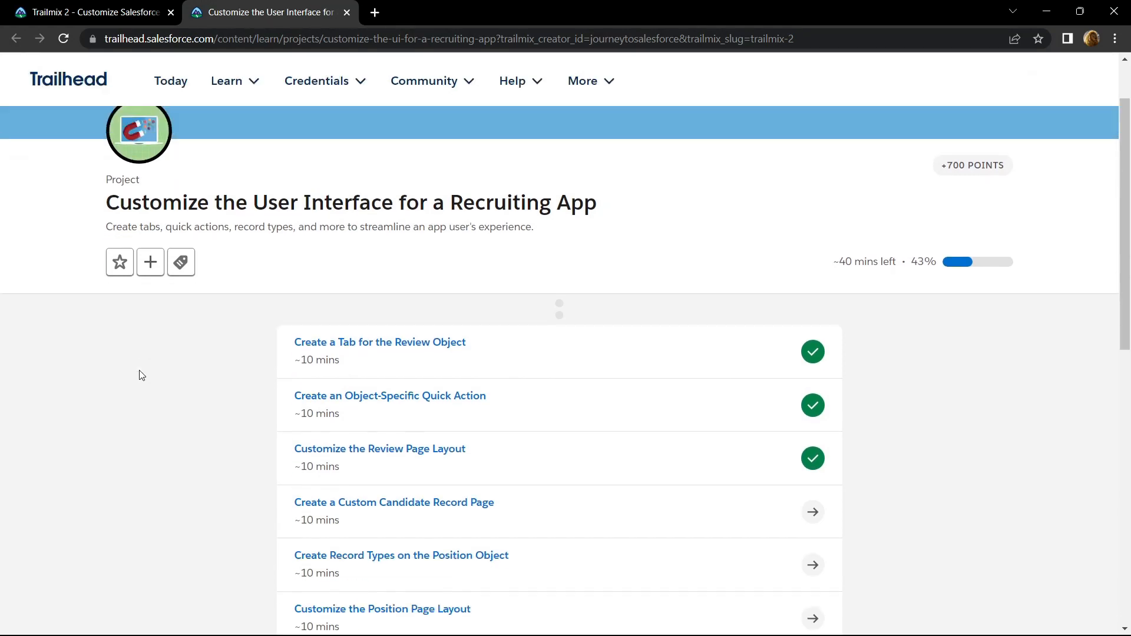
- Open the 'Create a Custom Candidate Record Page' step in a new tab and launch the hands-on org
{"action": "scroll", "scroll_direction": "down", "scroll_amount": 3}
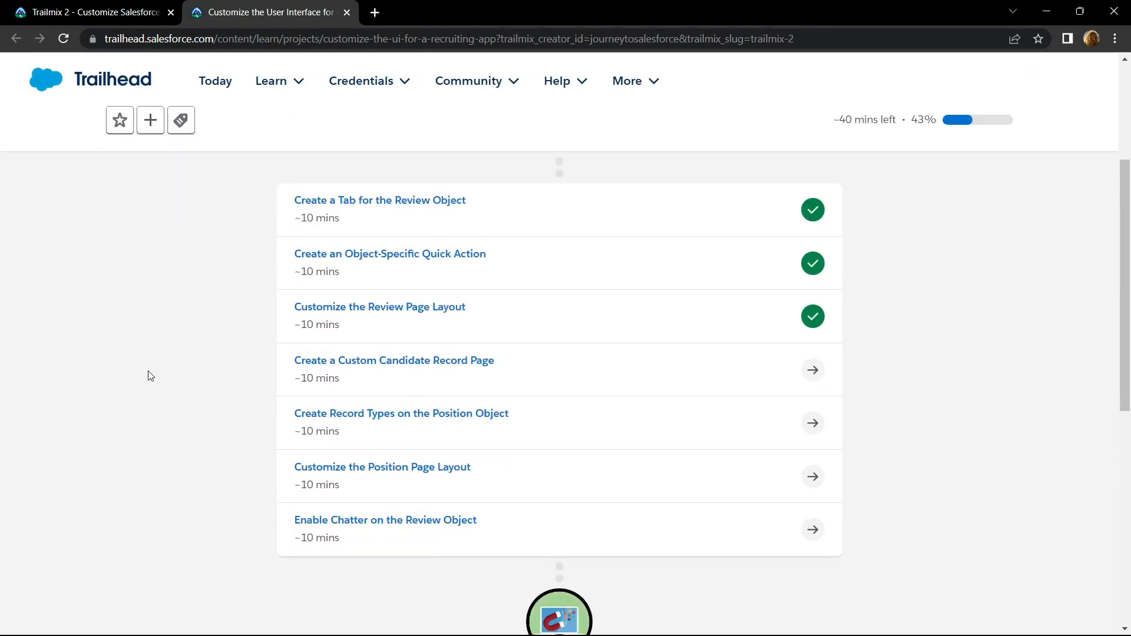
{"action": "mouse_move", "coordinate": [353, 370]}
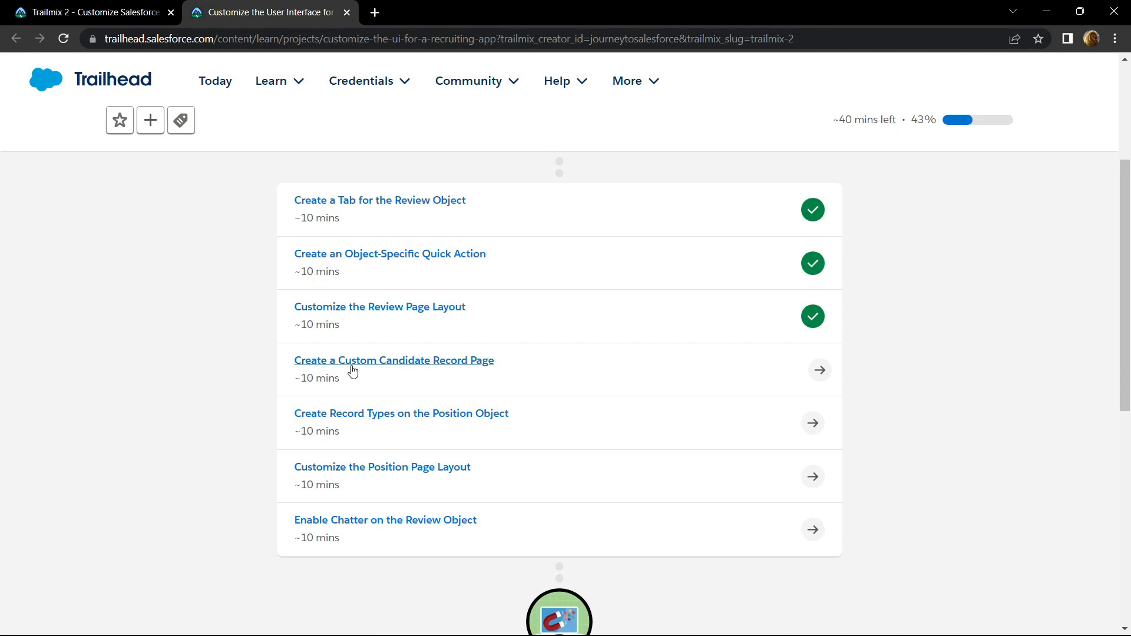
{"action": "right_click", "coordinate": [394, 360]}
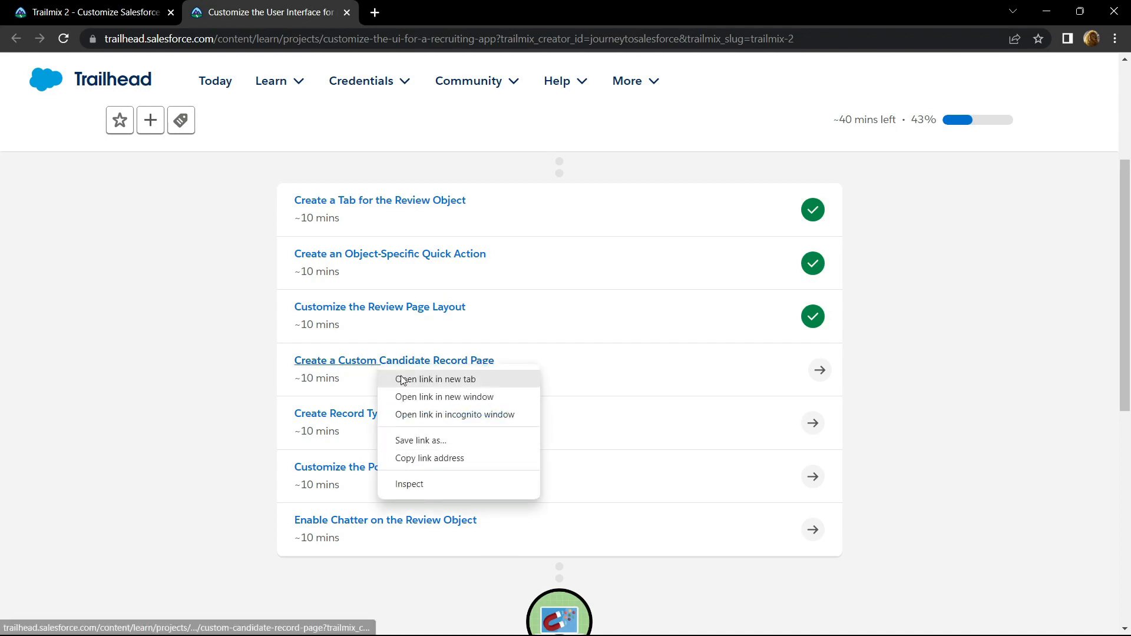
{"action": "left_click", "coordinate": [436, 379]}
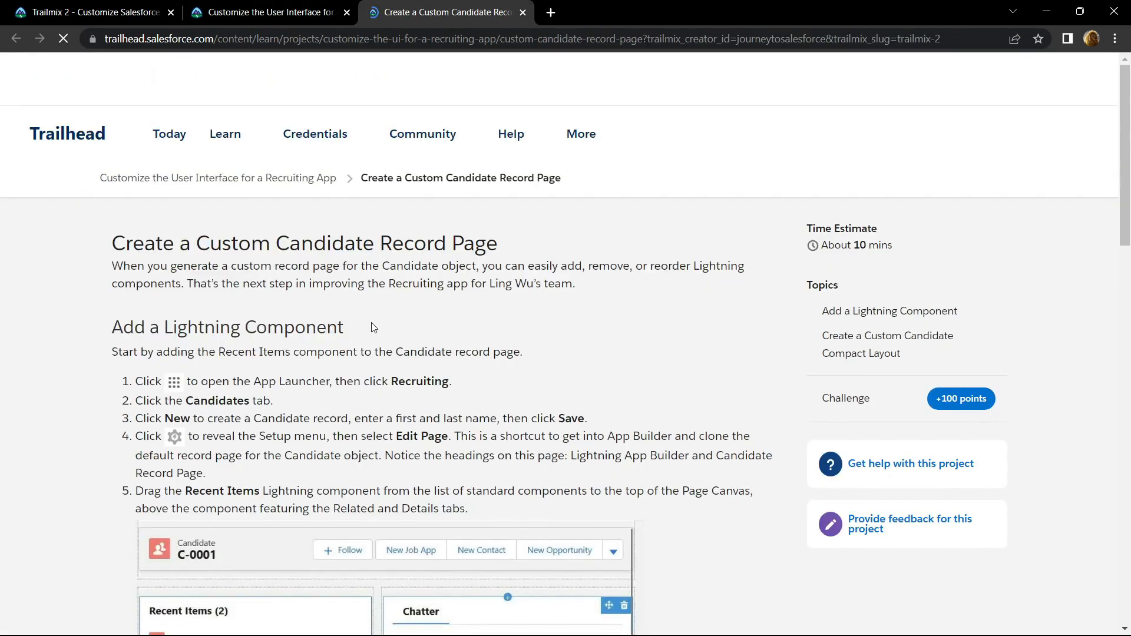
{"action": "scroll", "scroll_direction": "down", "scroll_amount": 3}
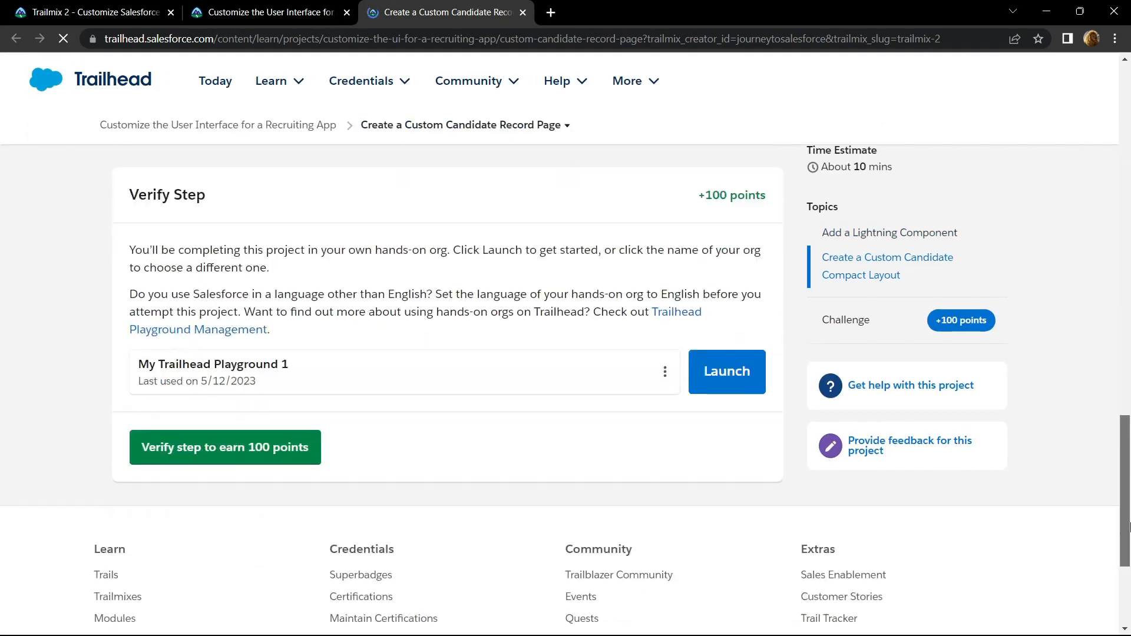
{"action": "left_click", "coordinate": [726, 371]}
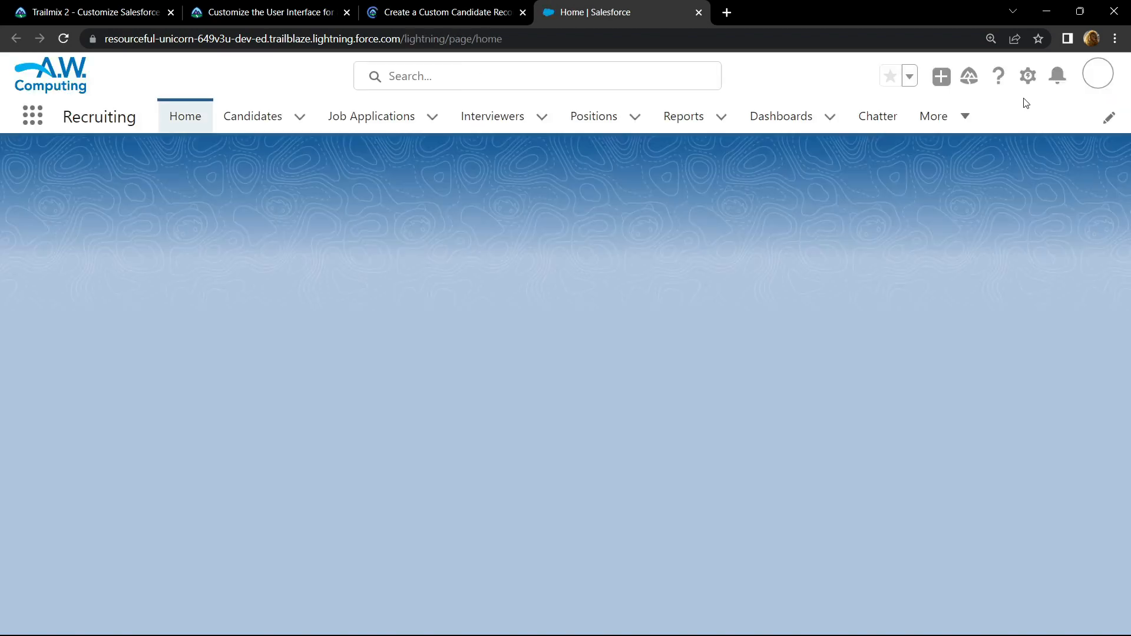
- Open Setup from the gear menu and load the Recruiting app through the App Launcher
{"action": "left_click", "coordinate": [1015, 76]}
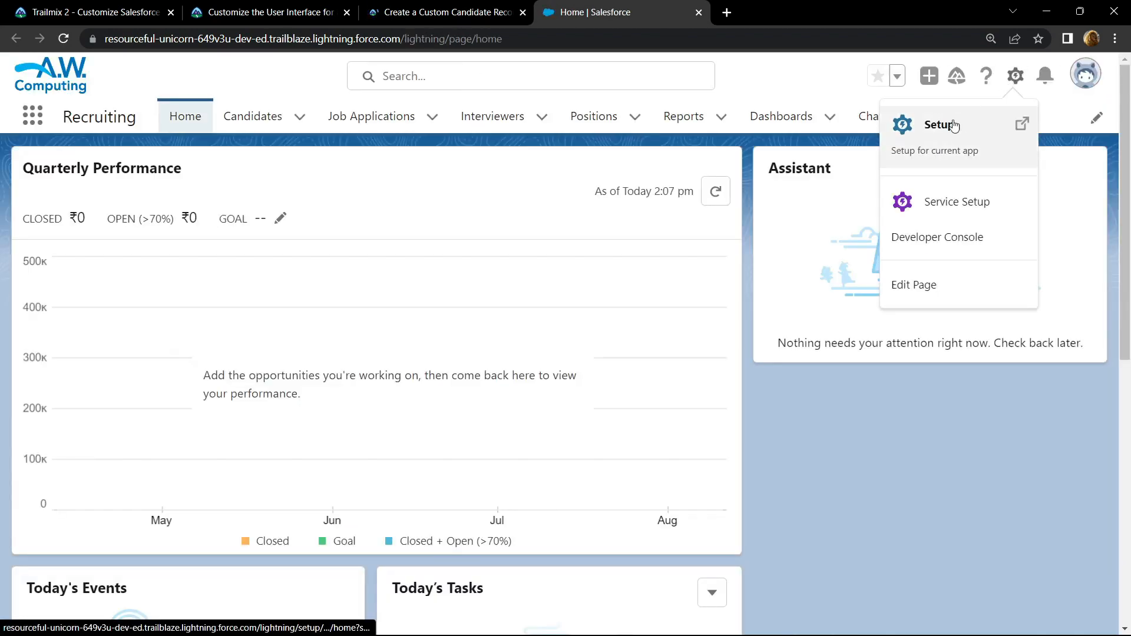
{"action": "left_click", "coordinate": [940, 124]}
{"action": "type", "text": "r"}
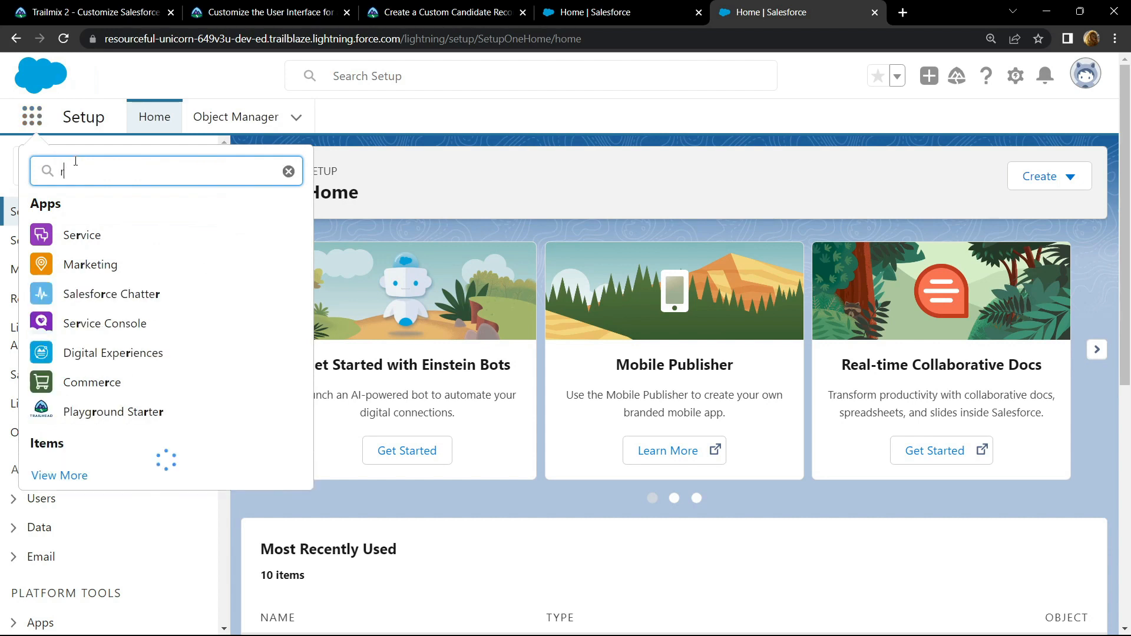
{"action": "type", "text": "ecru"}
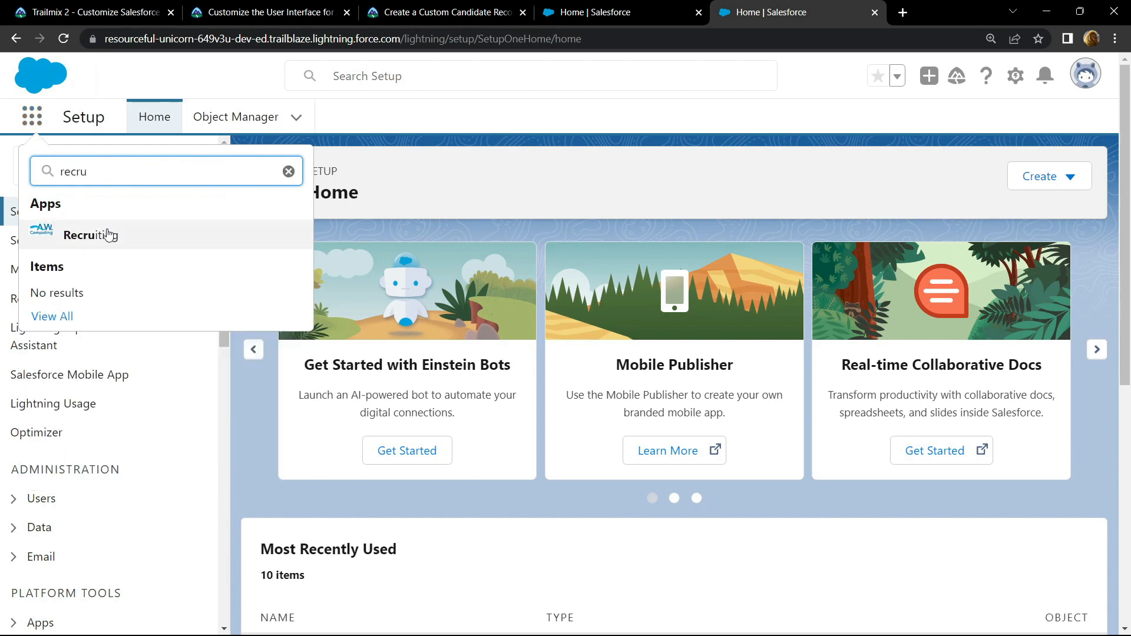
{"action": "left_click", "coordinate": [89, 235]}
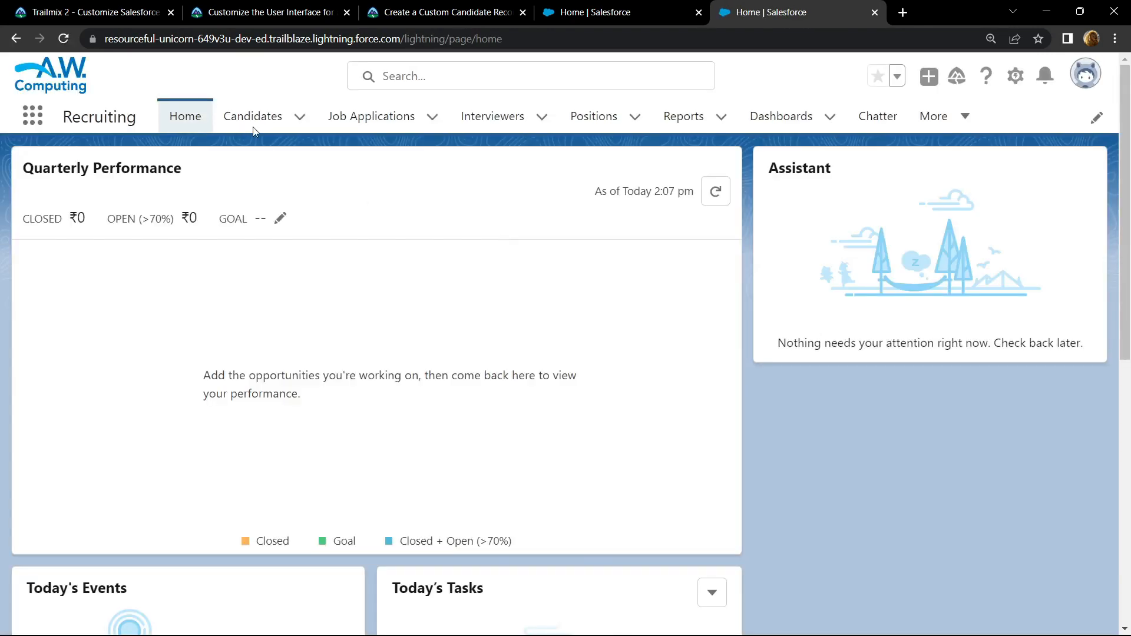
- Add a new candidate named Tech Vine, saved as record C-0004
{"action": "left_click", "coordinate": [254, 116]}
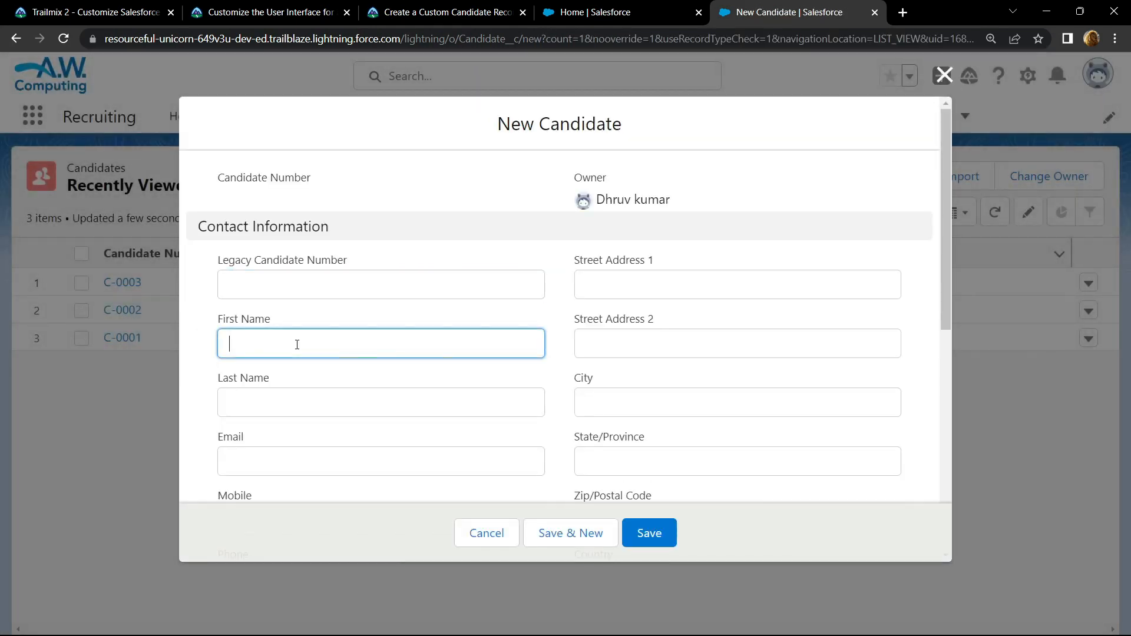
{"action": "type", "text": "Tech"}
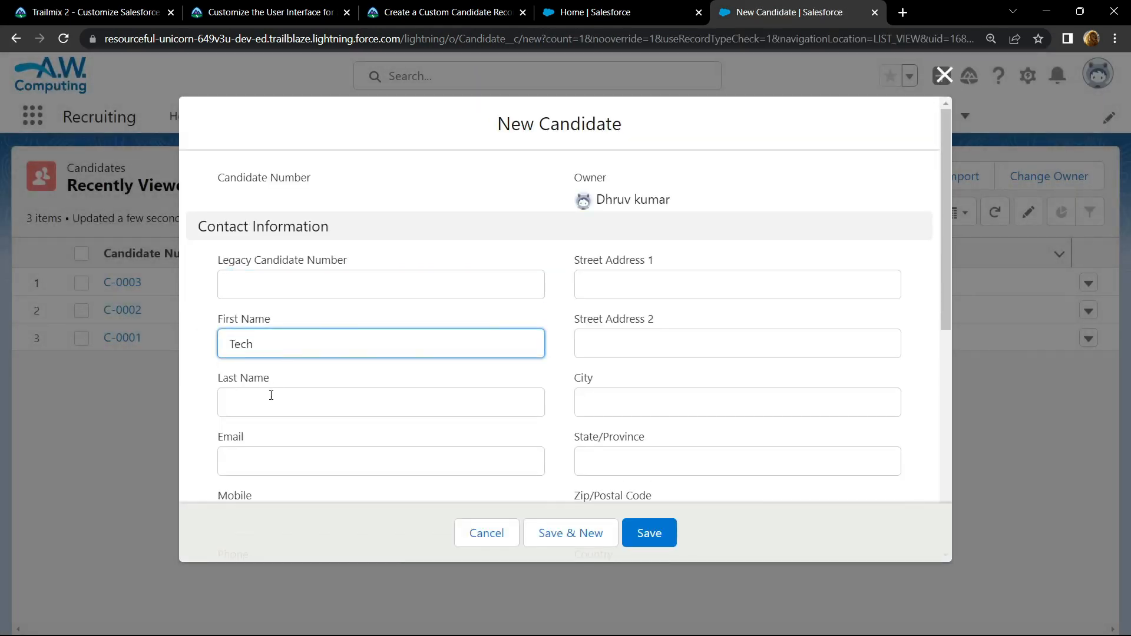
{"action": "type", "text": "Vine"}
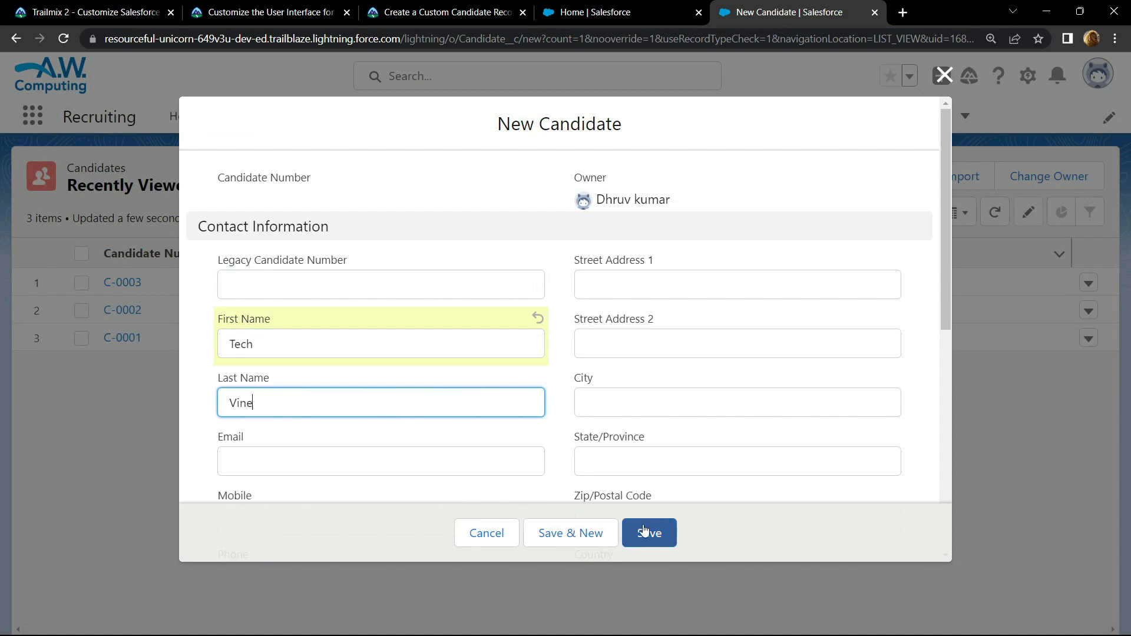
{"action": "left_click", "coordinate": [648, 533]}
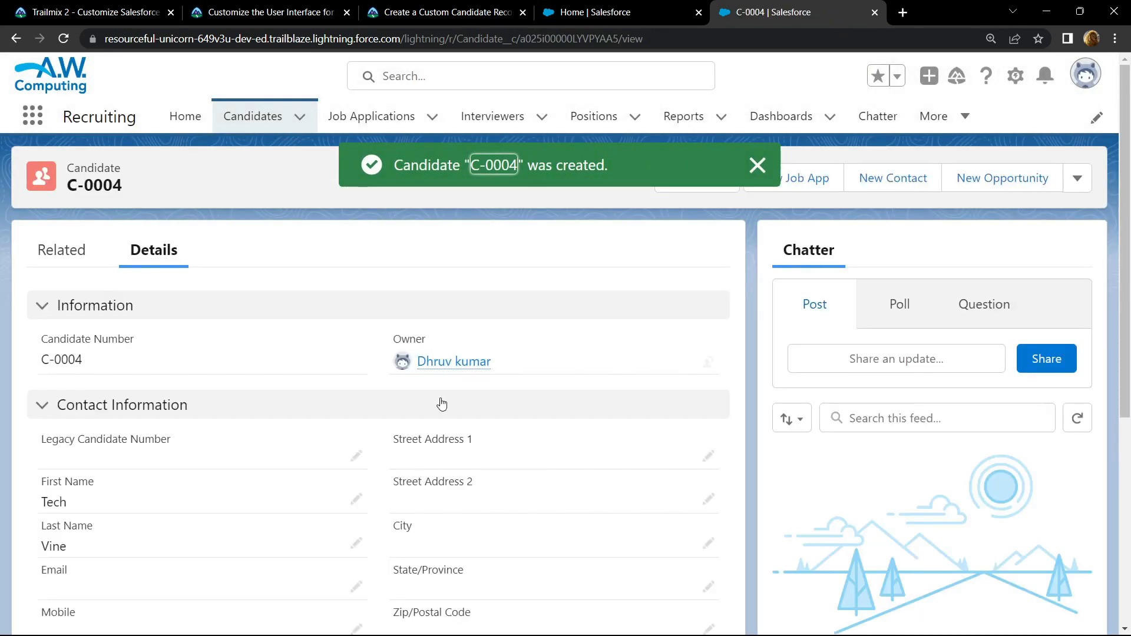
- In App Builder, place Recent Items at the top of the Candidate Record Page and save
{"action": "left_click", "coordinate": [757, 164]}
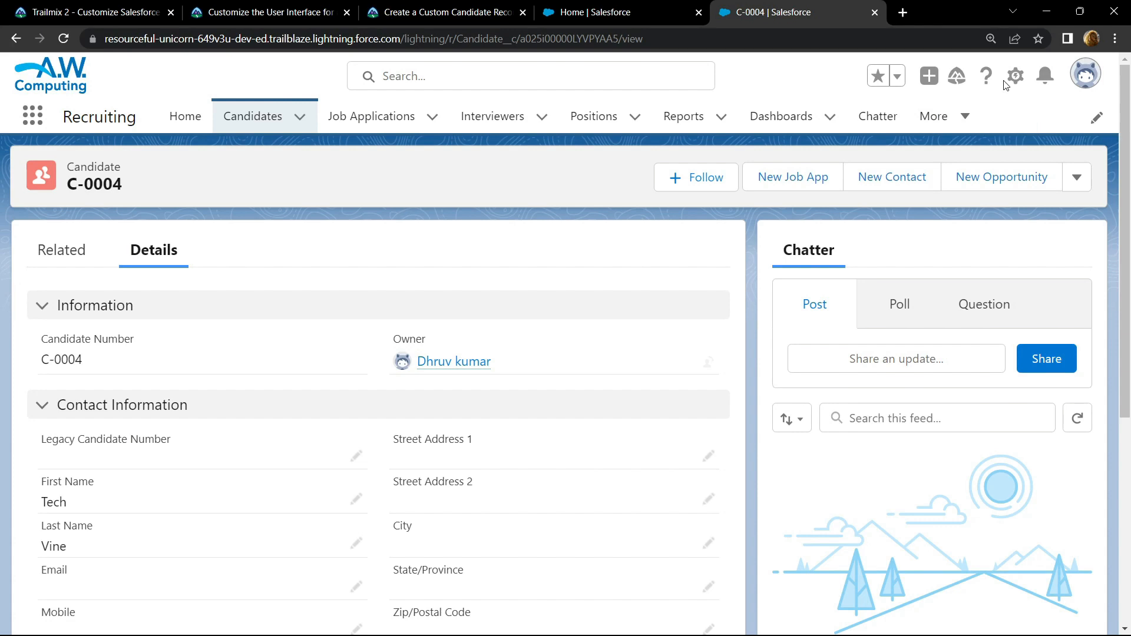
{"action": "left_click", "coordinate": [1015, 76]}
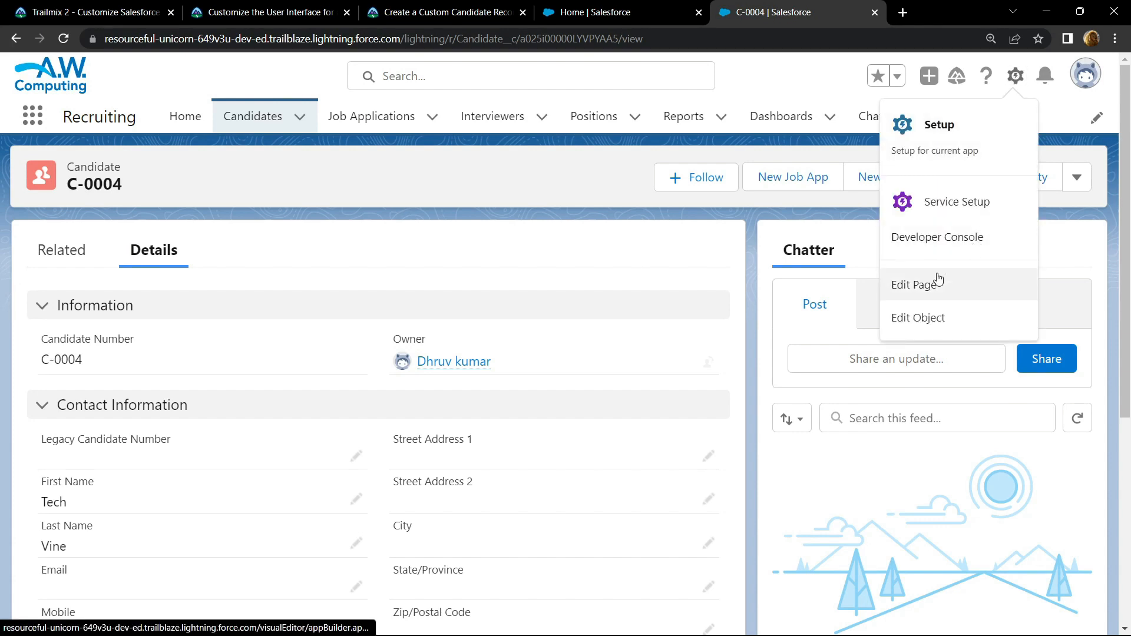
{"action": "left_click", "coordinate": [915, 284]}
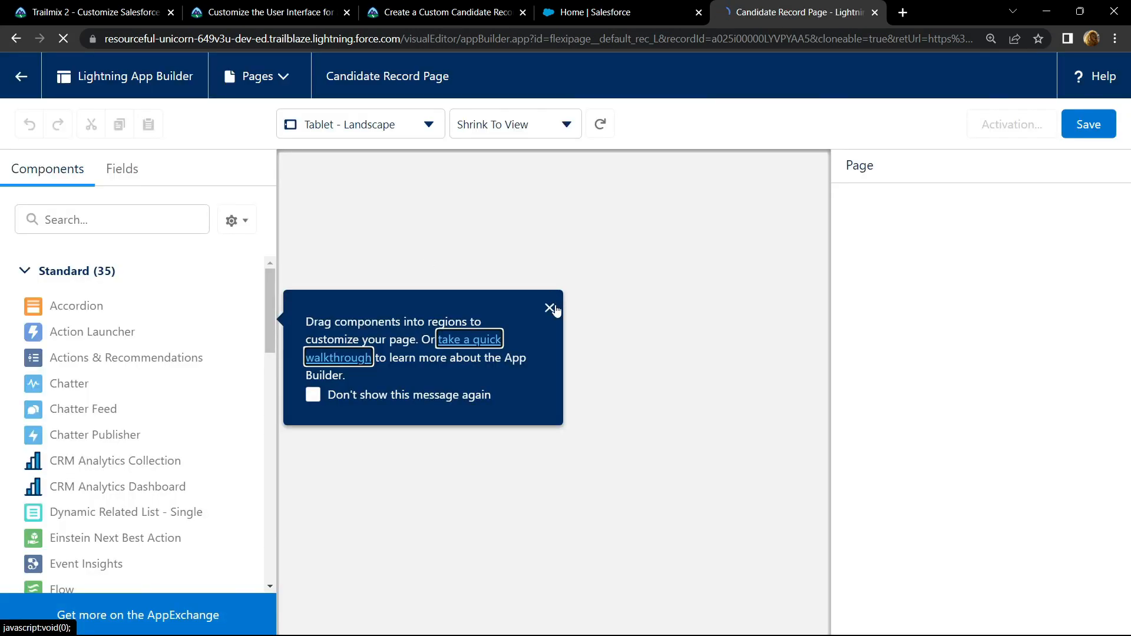
{"action": "left_click", "coordinate": [550, 308]}
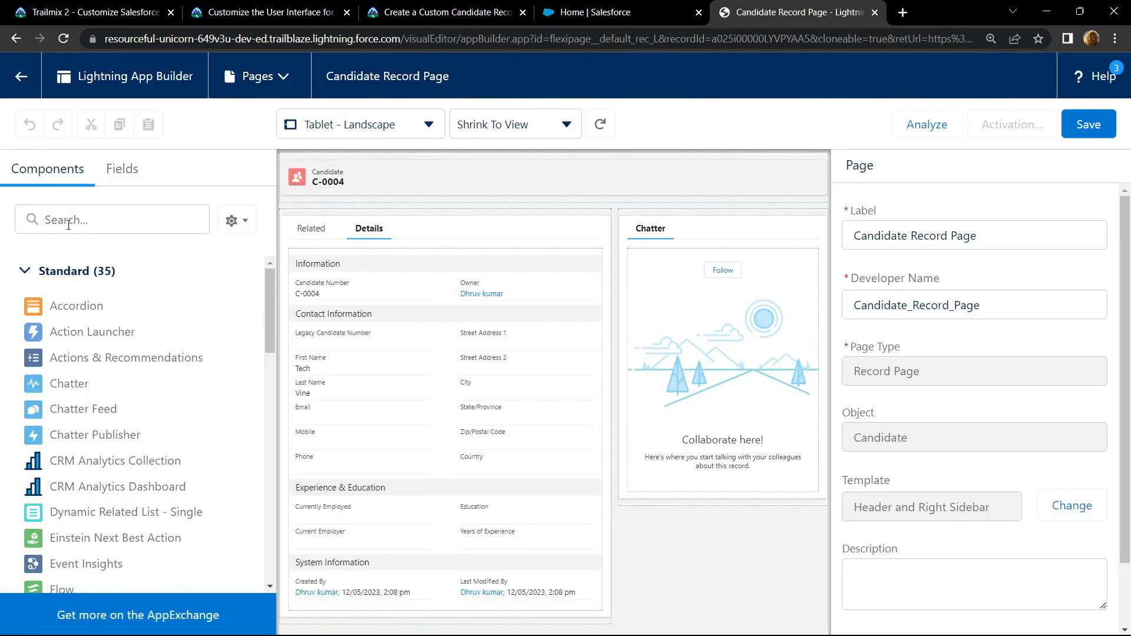
{"action": "type", "text": "recent"}
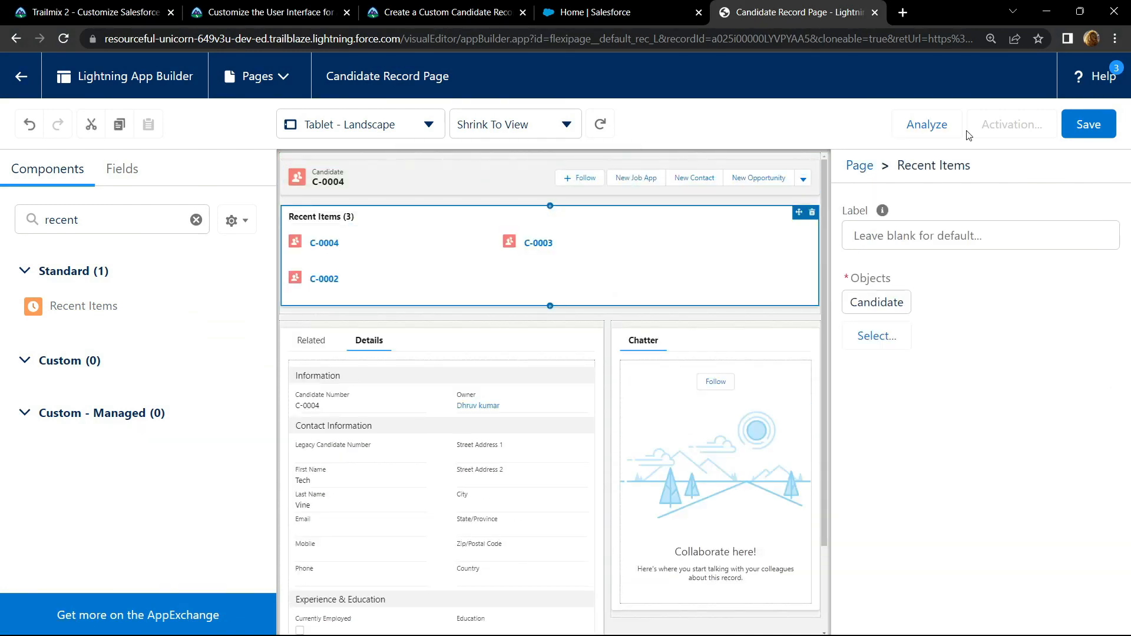
{"action": "left_click", "coordinate": [1088, 124]}
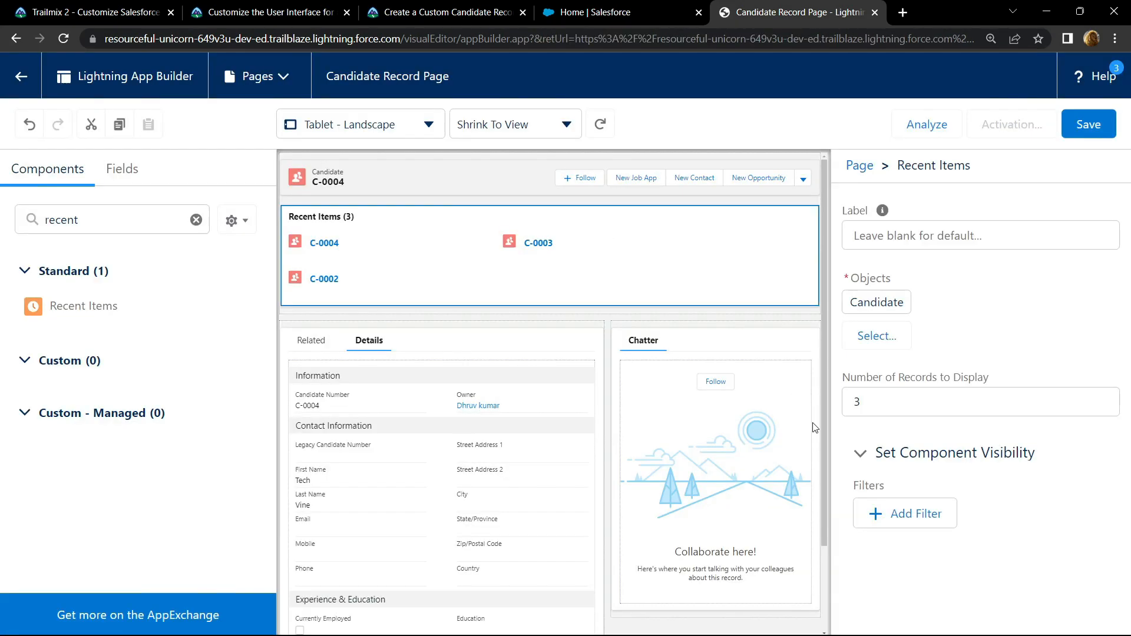
- Activate the Candidate Record Page as org default for desktop and phone, then return to C-0004
{"action": "left_click", "coordinate": [1009, 124]}
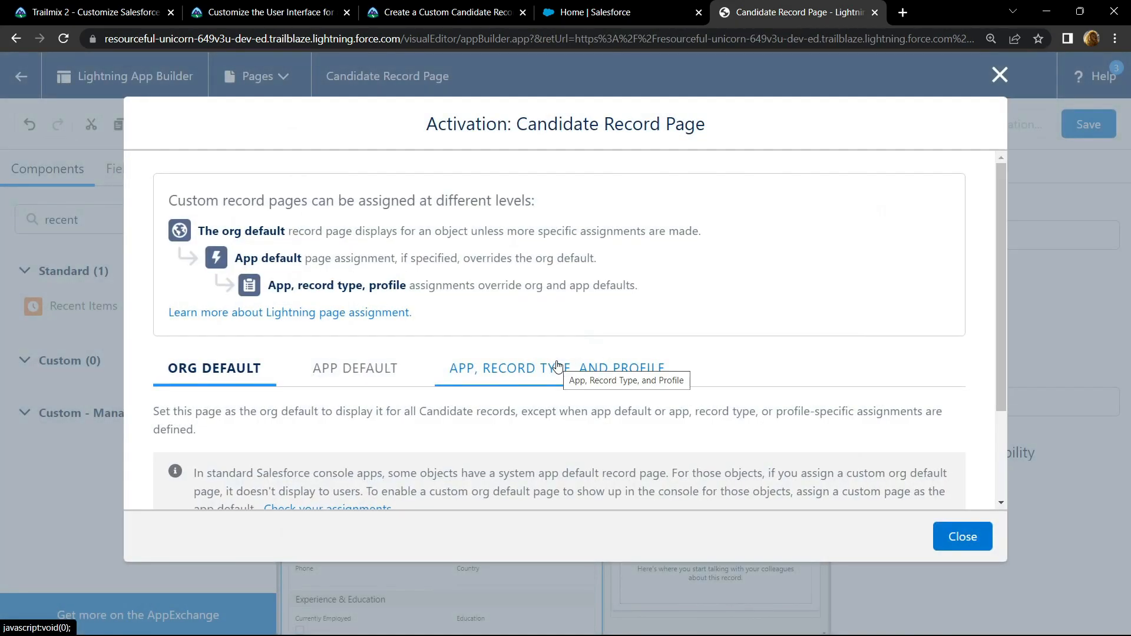
{"action": "scroll", "scroll_direction": "down", "scroll_amount": 3}
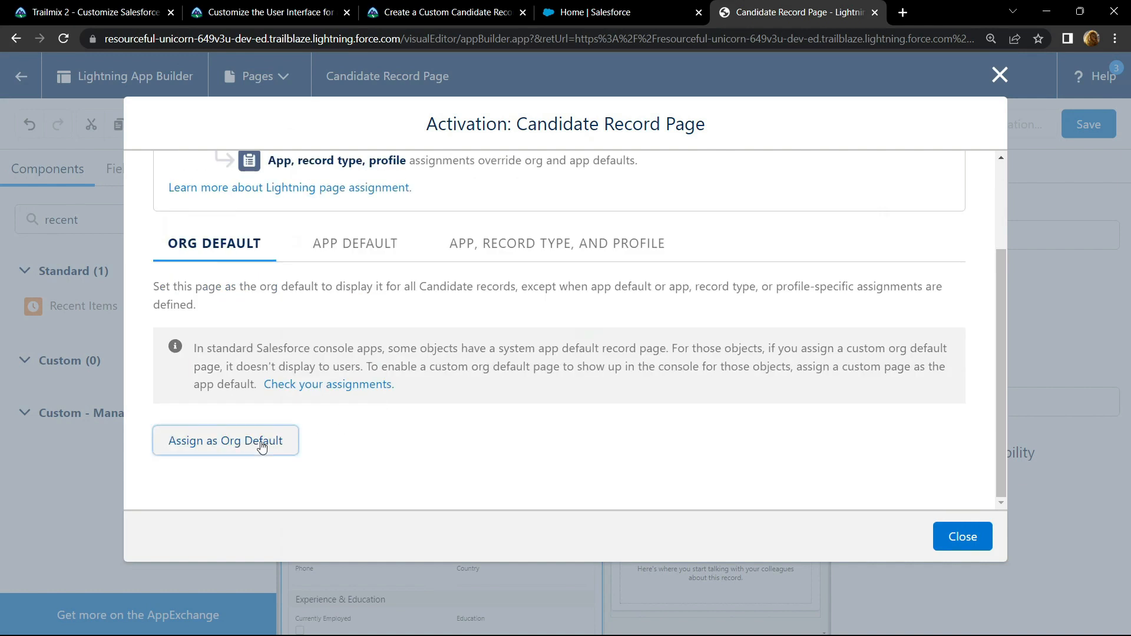
{"action": "left_click", "coordinate": [225, 441]}
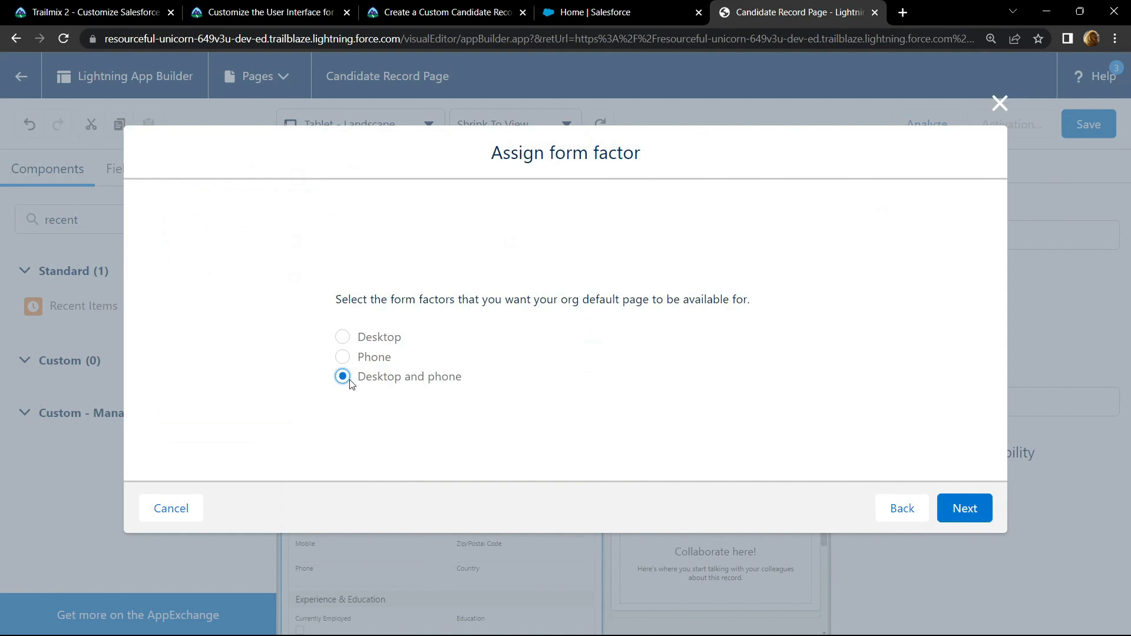
{"action": "left_click", "coordinate": [964, 508]}
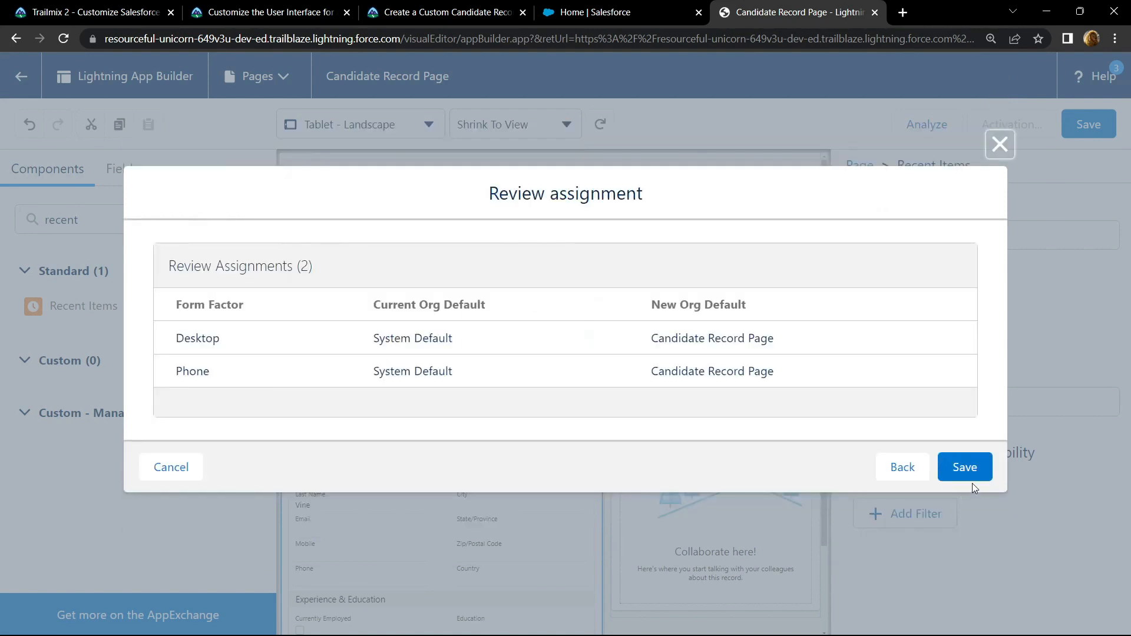
{"action": "left_click", "coordinate": [965, 467]}
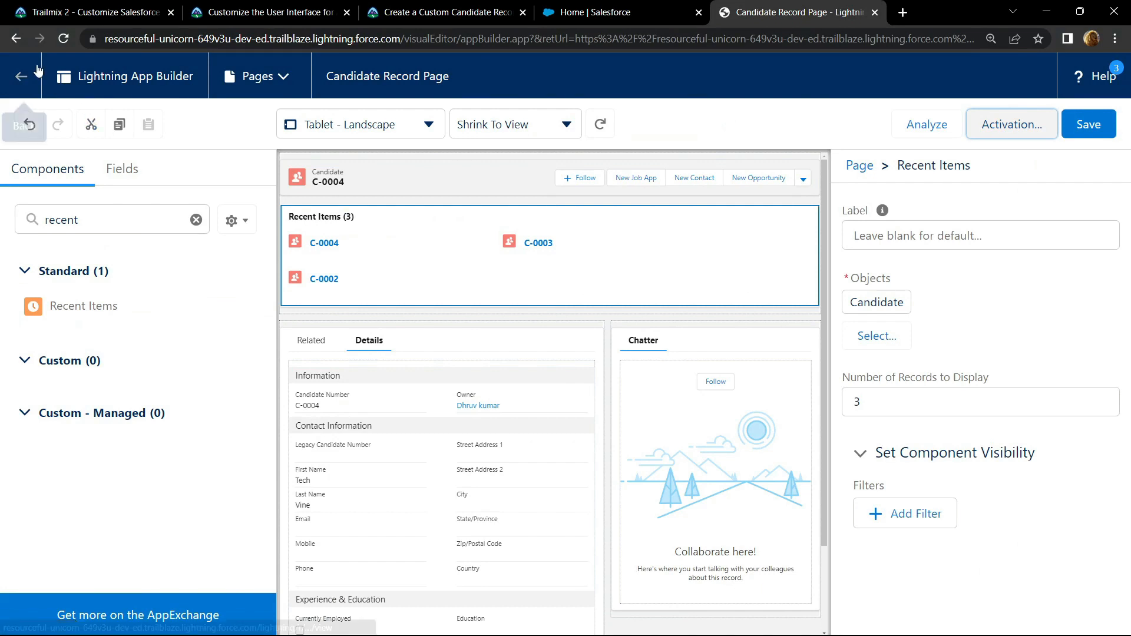
{"action": "left_click", "coordinate": [20, 76]}
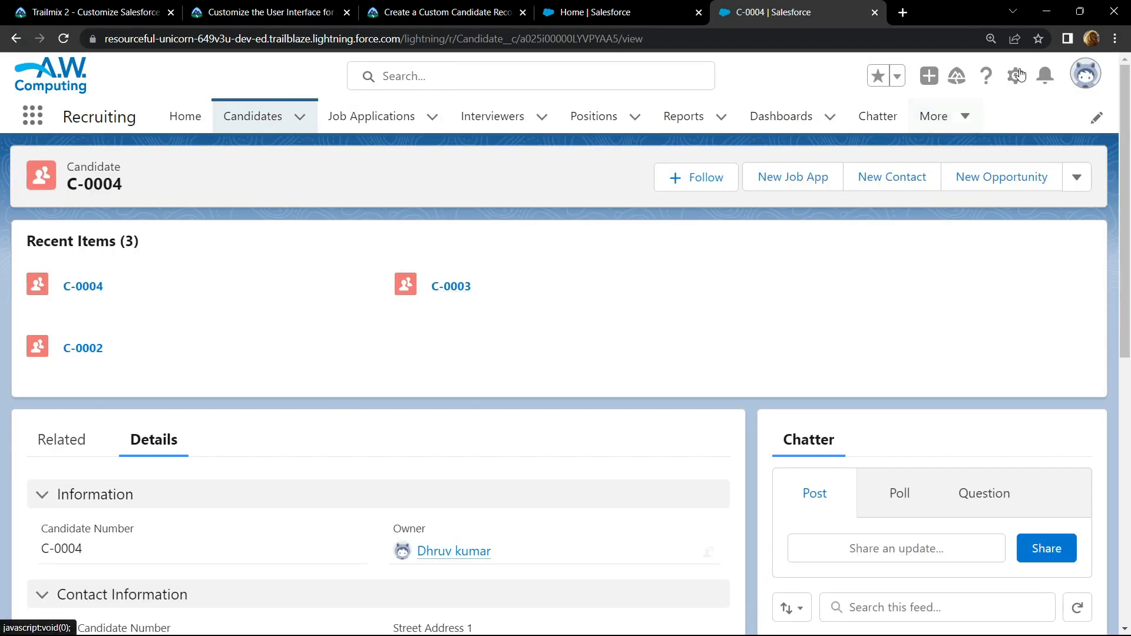
- Find the Candidate object in Object Manager by searching 'cand' and show its Compact Layouts
{"action": "left_click", "coordinate": [1018, 76]}
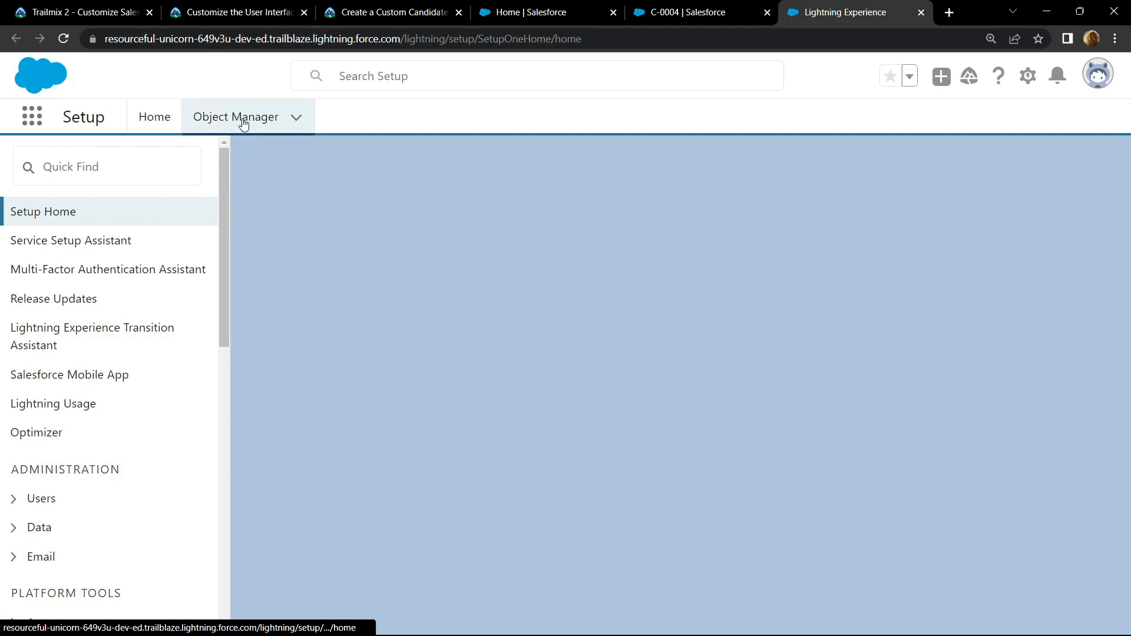
{"action": "left_click", "coordinate": [236, 116]}
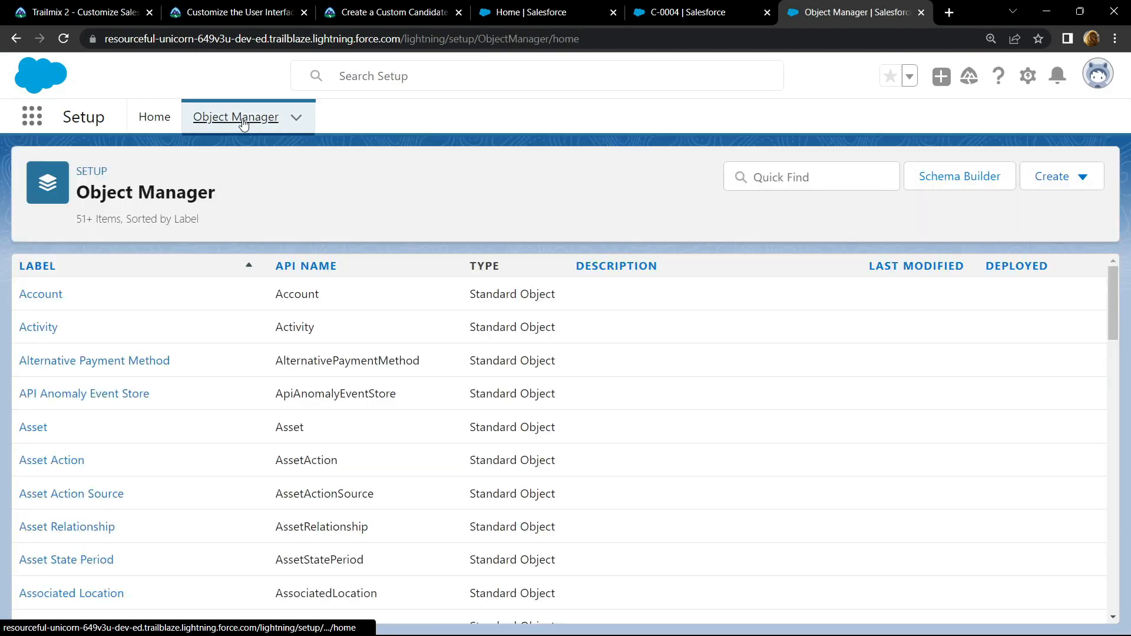
{"action": "left_click", "coordinate": [811, 176]}
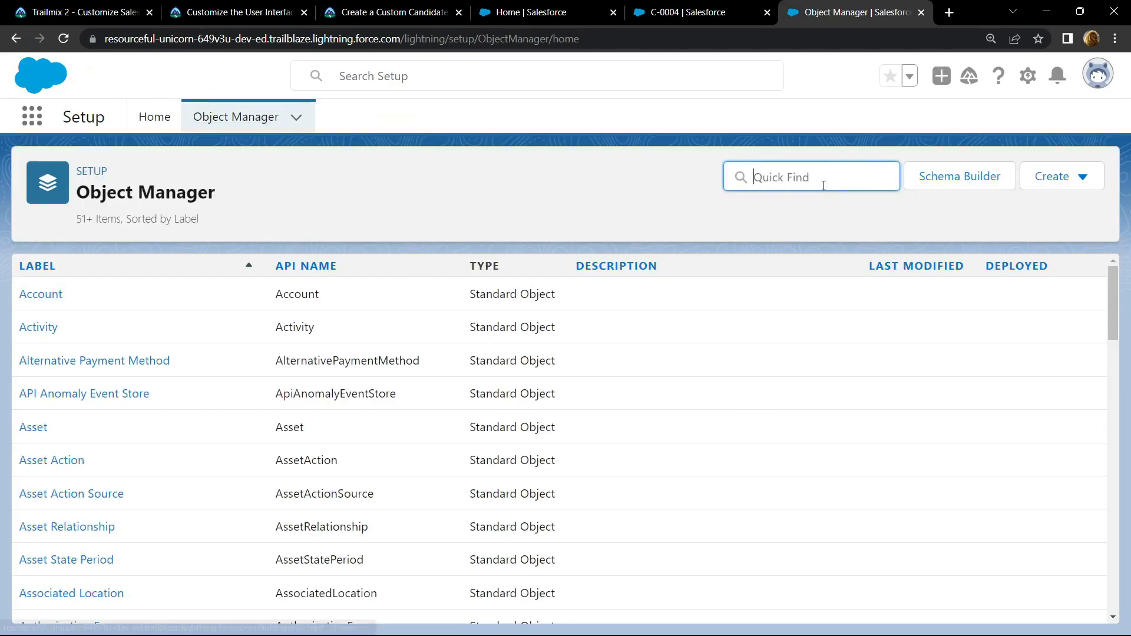
{"action": "type", "text": "cand"}
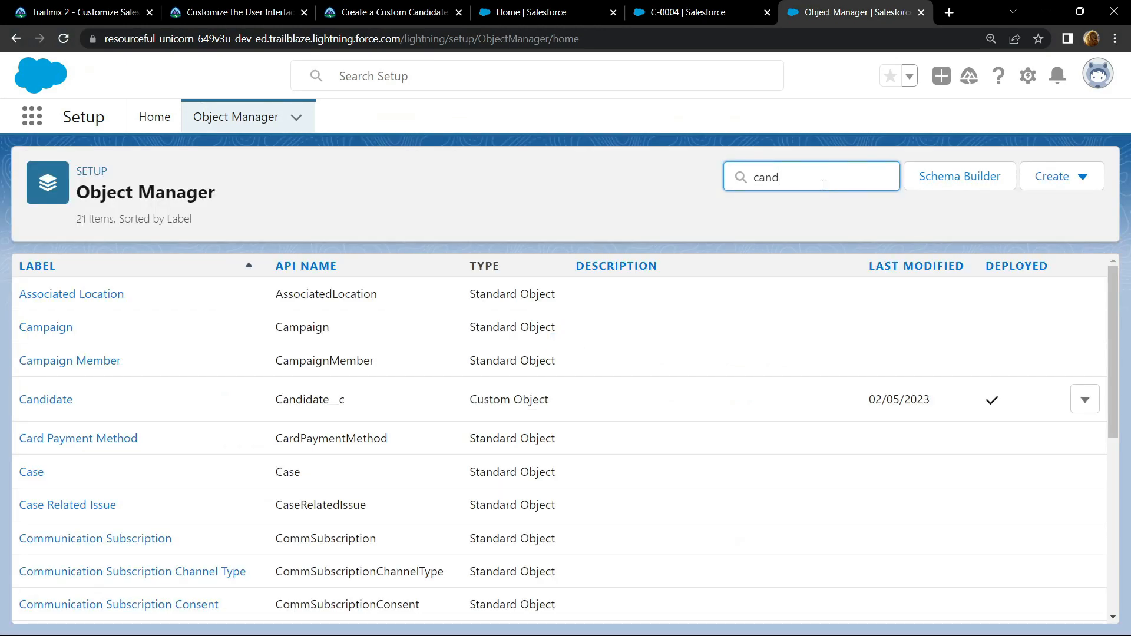
{"action": "type", "text": "cand"}
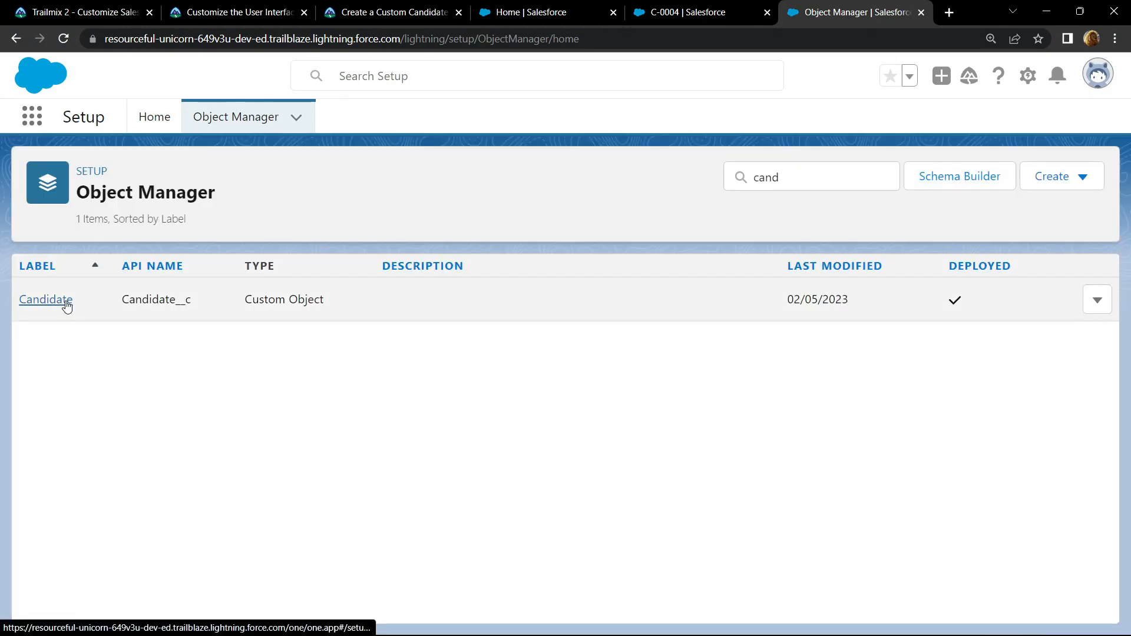
{"action": "left_click", "coordinate": [45, 300]}
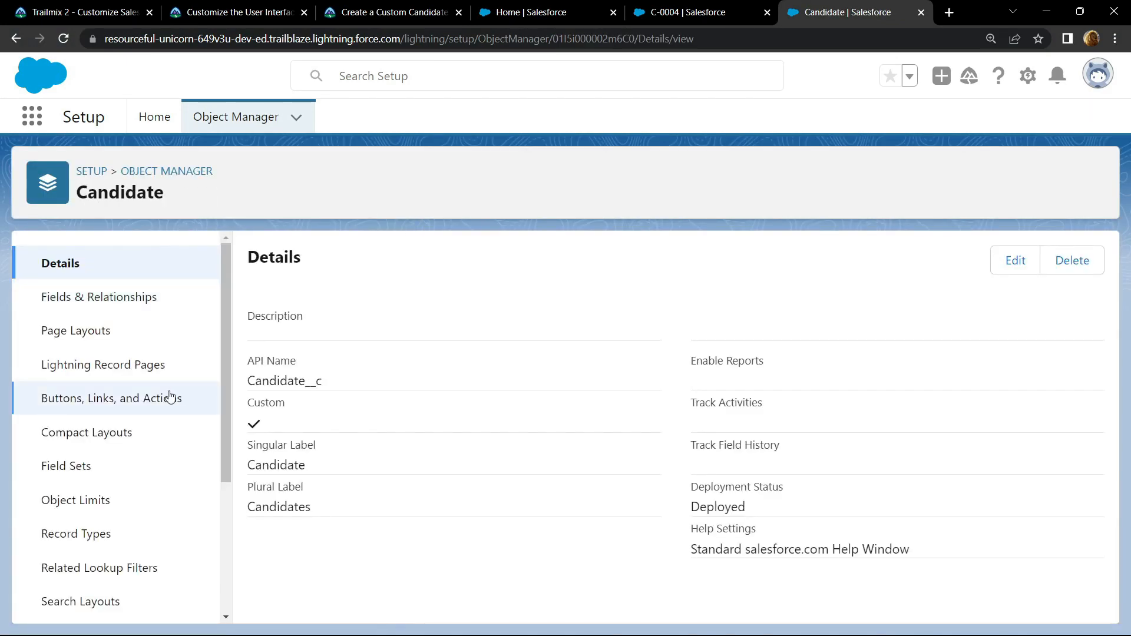
{"action": "left_click", "coordinate": [89, 432]}
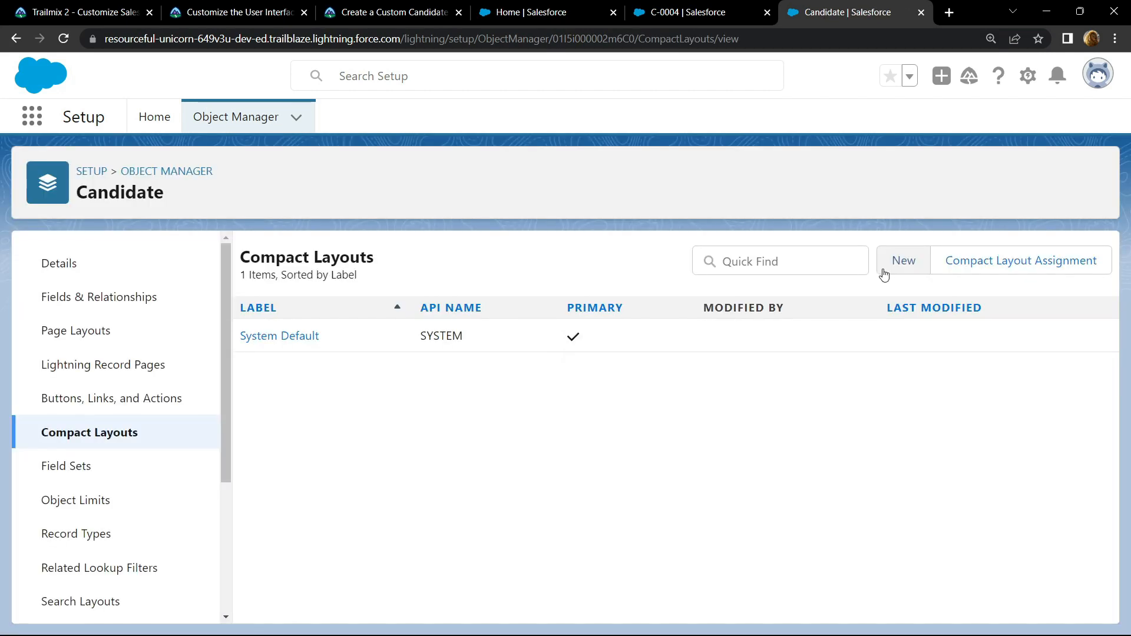
- Begin a new compact layout labelled 'Includes Candidate Name', checking the Trailhead instructions for values
{"action": "left_click", "coordinate": [903, 260]}
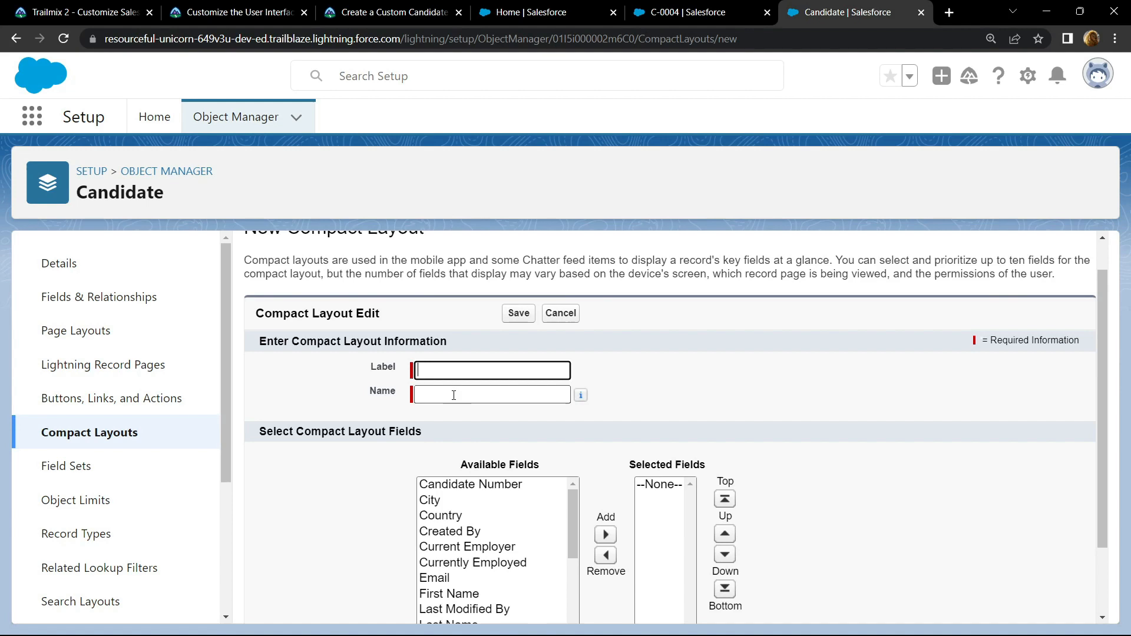
{"action": "left_click", "coordinate": [389, 12]}
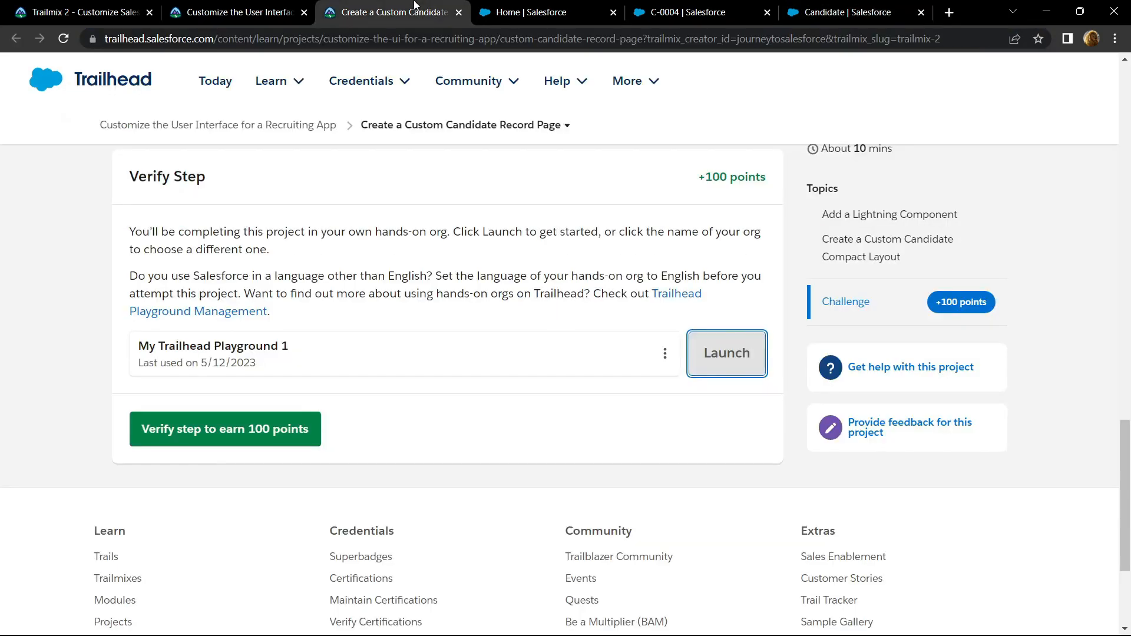
{"action": "scroll", "scroll_direction": "up", "scroll_amount": 3}
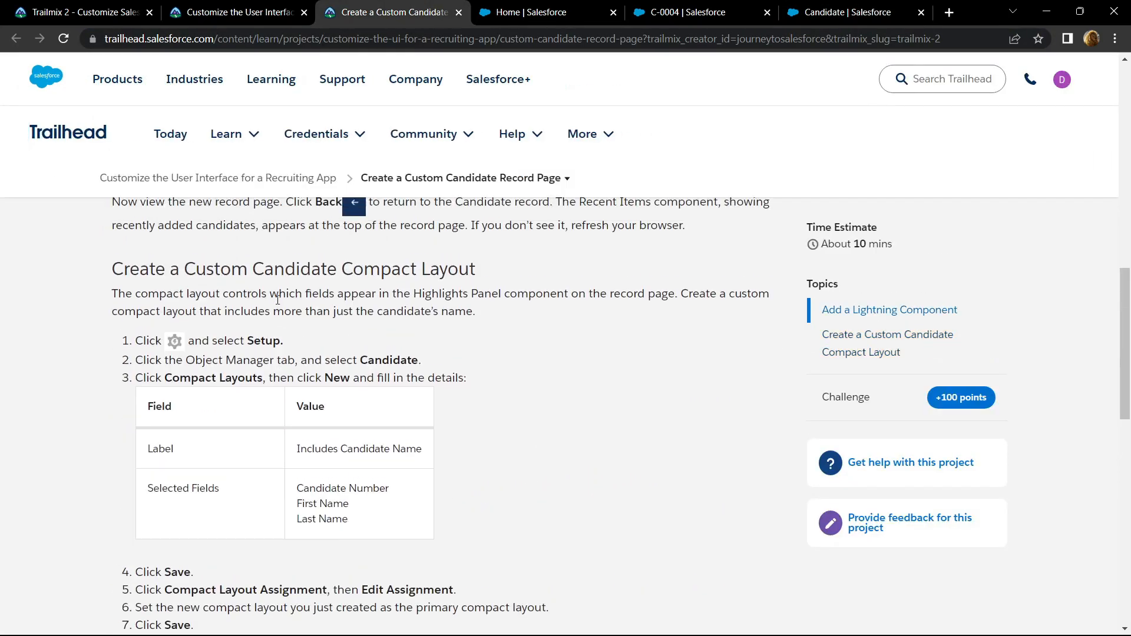
{"action": "scroll", "scroll_direction": "down", "scroll_amount": 3}
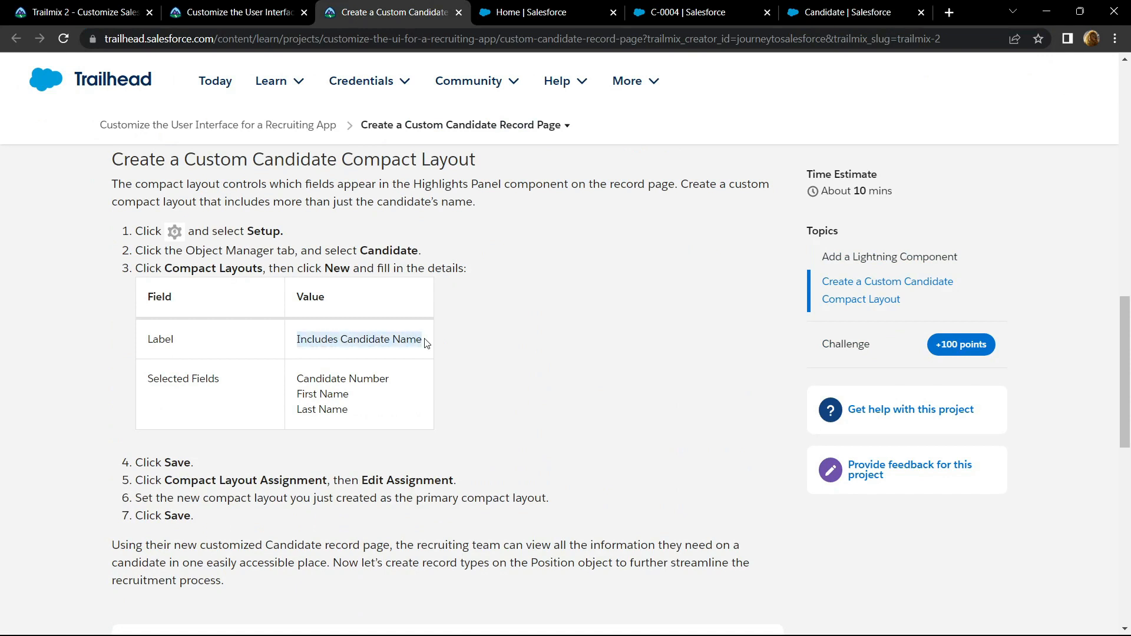
{"action": "left_click", "coordinate": [852, 12]}
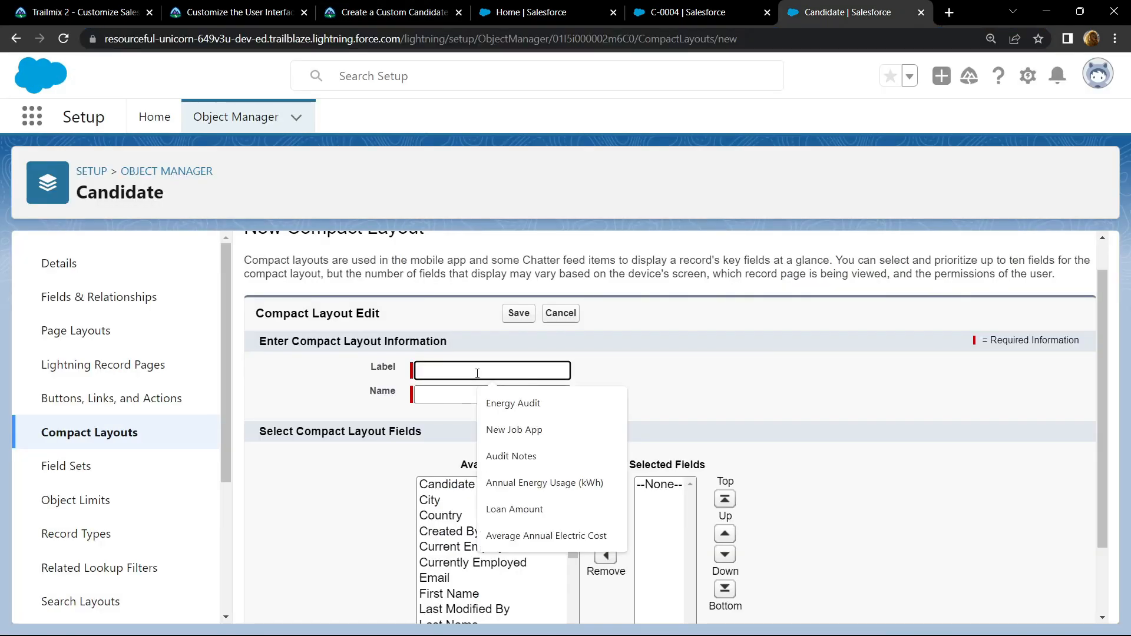
{"action": "type", "text": "Includes Candidate Name"}
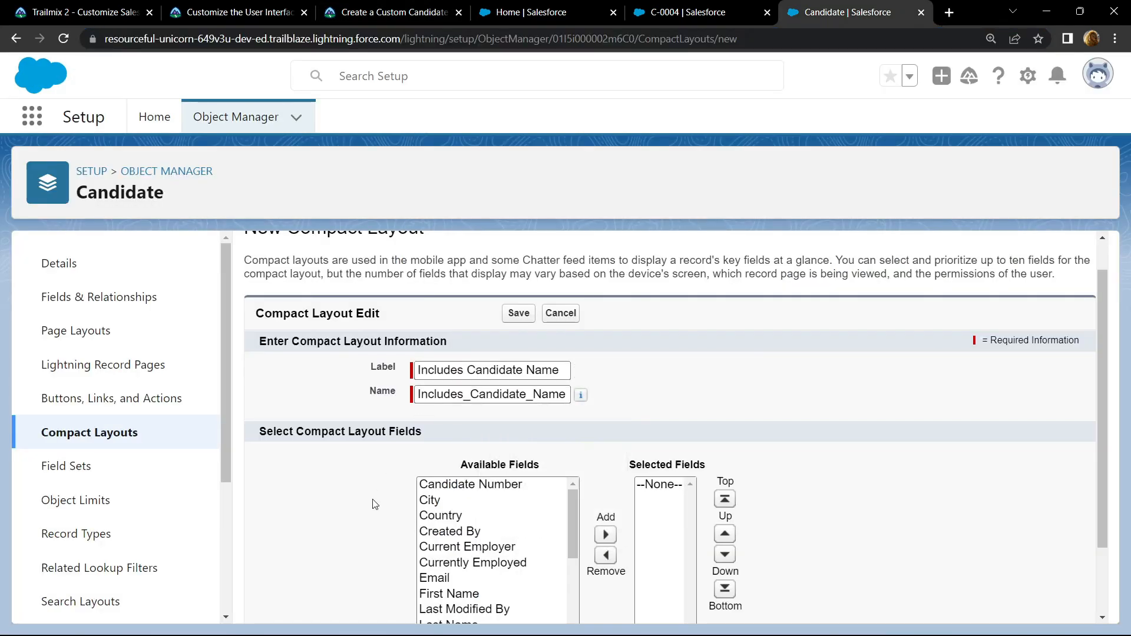
{"action": "left_click", "coordinate": [390, 12]}
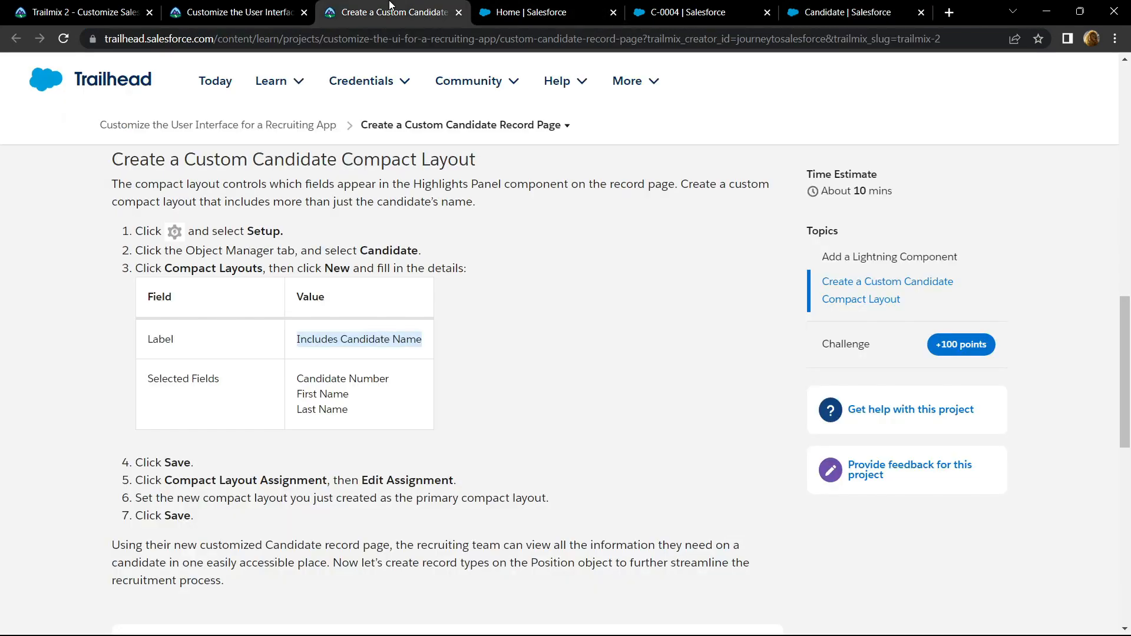
{"action": "scroll", "scroll_direction": "down", "scroll_amount": 3}
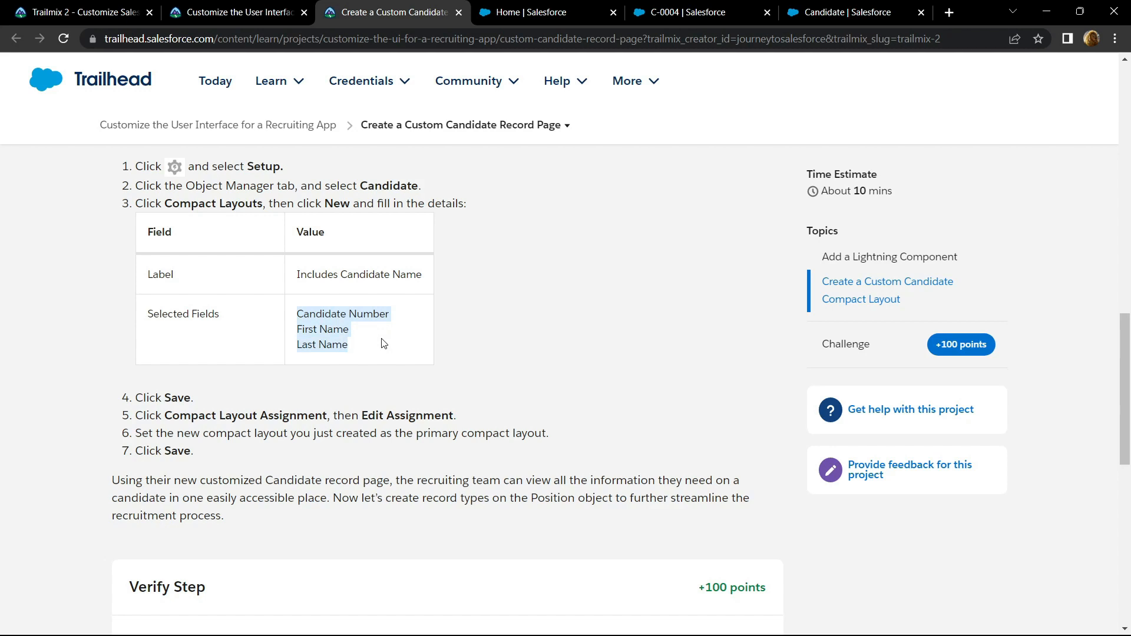
- Add Candidate Number, First Name and Last Name to the layout and save it
{"action": "left_click", "coordinate": [851, 12]}
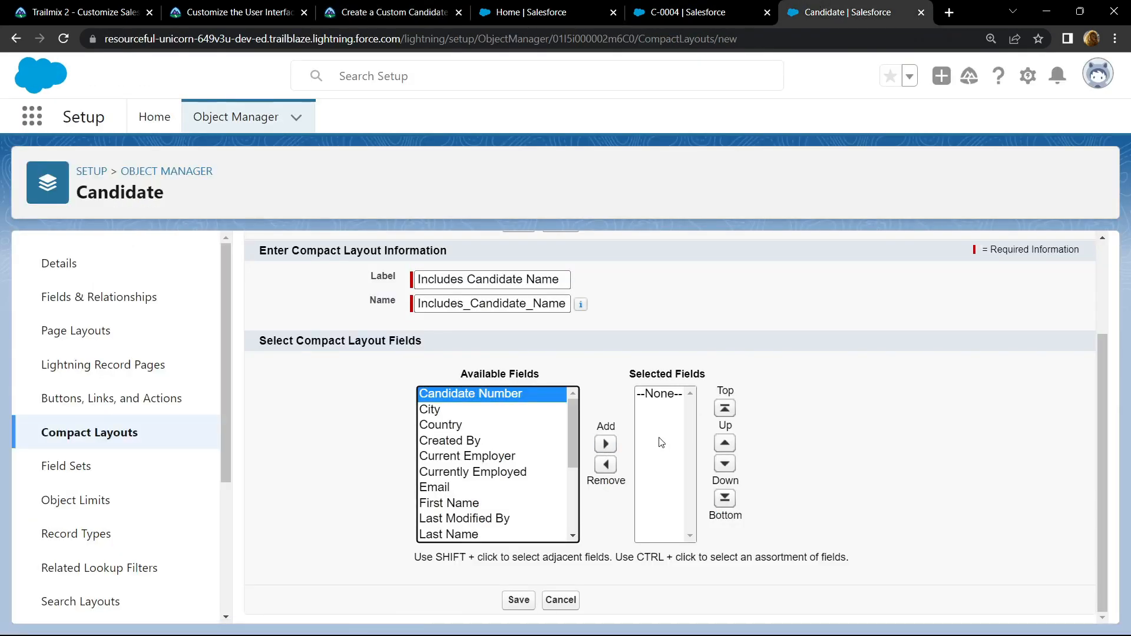
{"action": "left_click", "coordinate": [604, 444]}
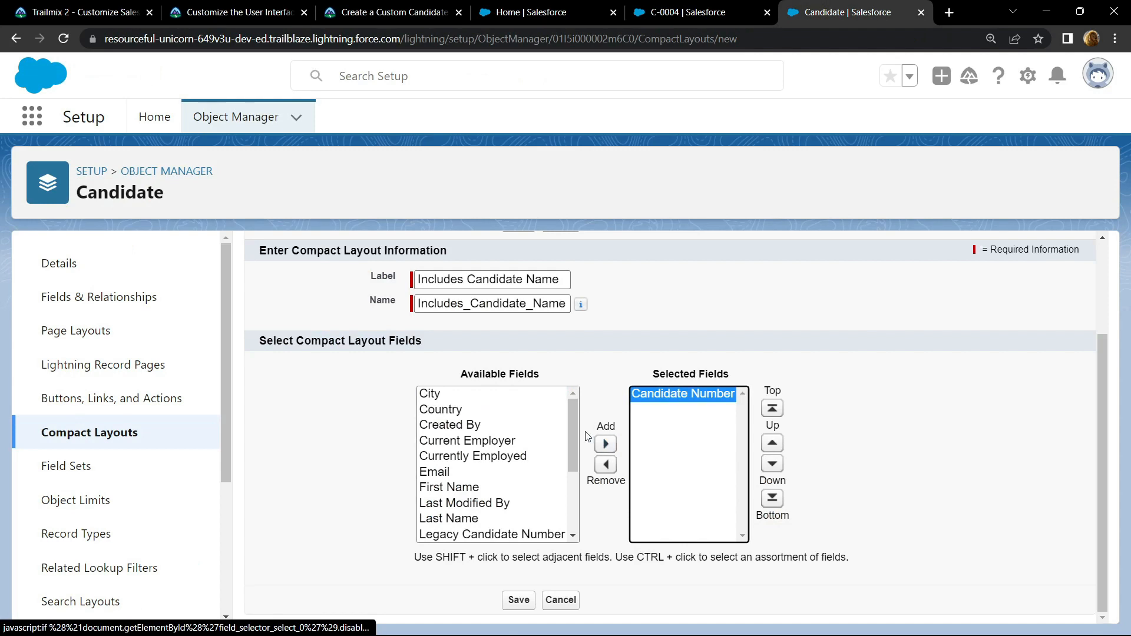
{"action": "left_click", "coordinate": [448, 487]}
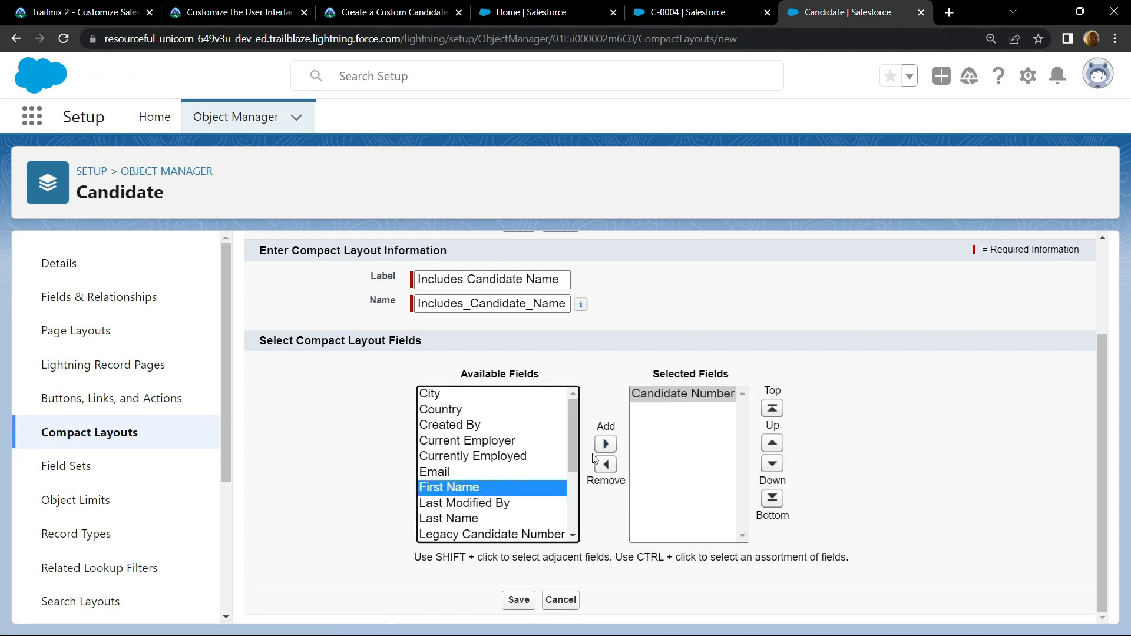
{"action": "left_click", "coordinate": [605, 443]}
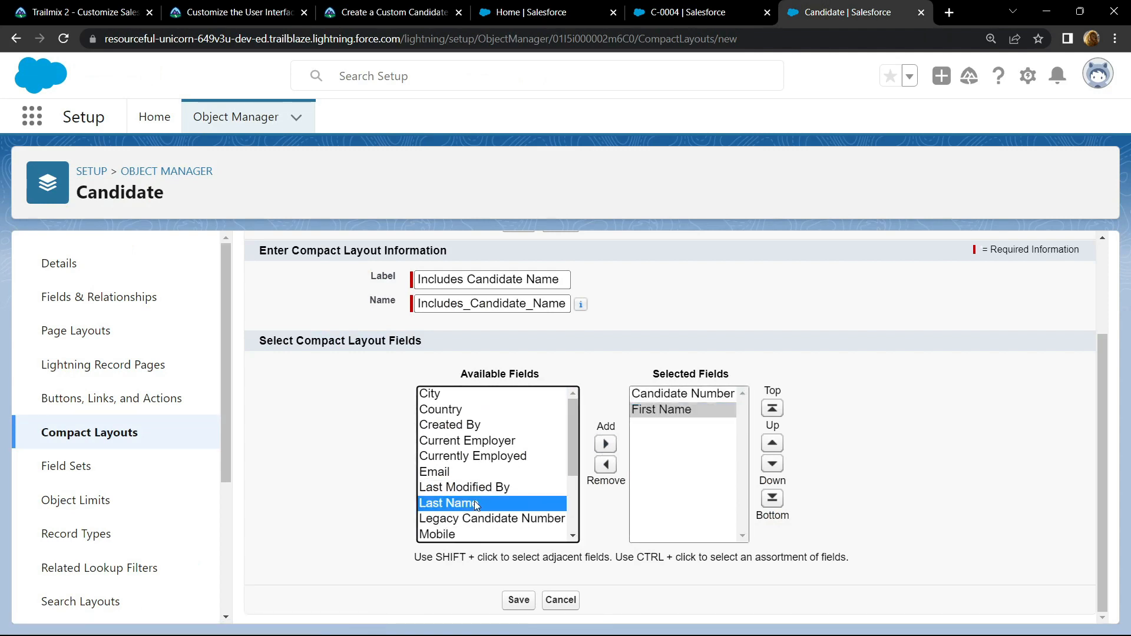
{"action": "left_click", "coordinate": [604, 443]}
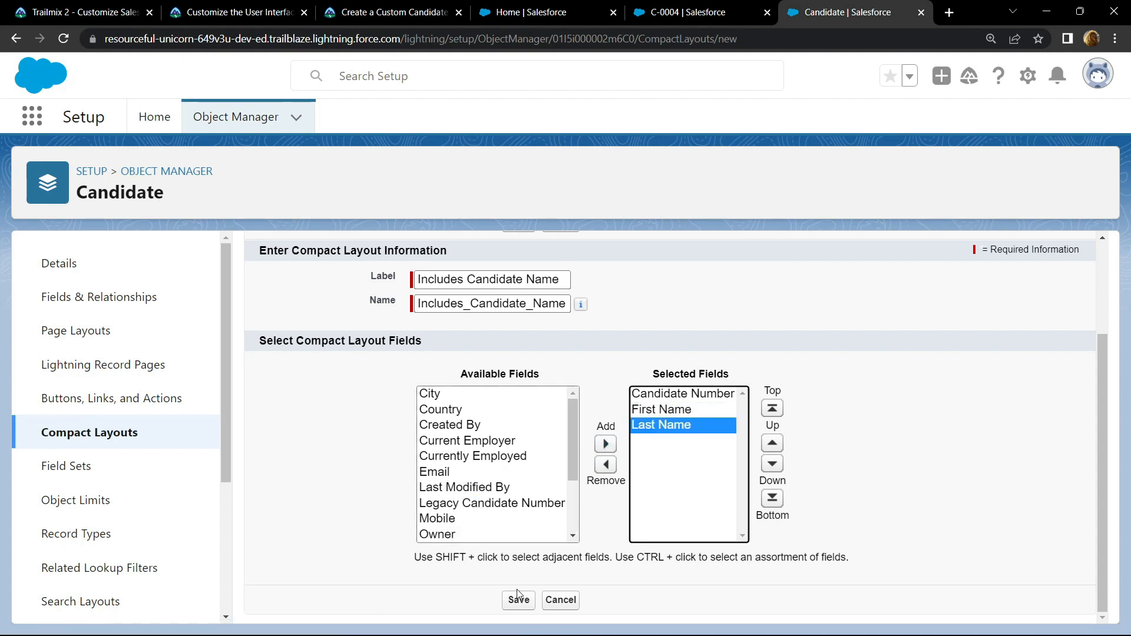
{"action": "left_click", "coordinate": [517, 600]}
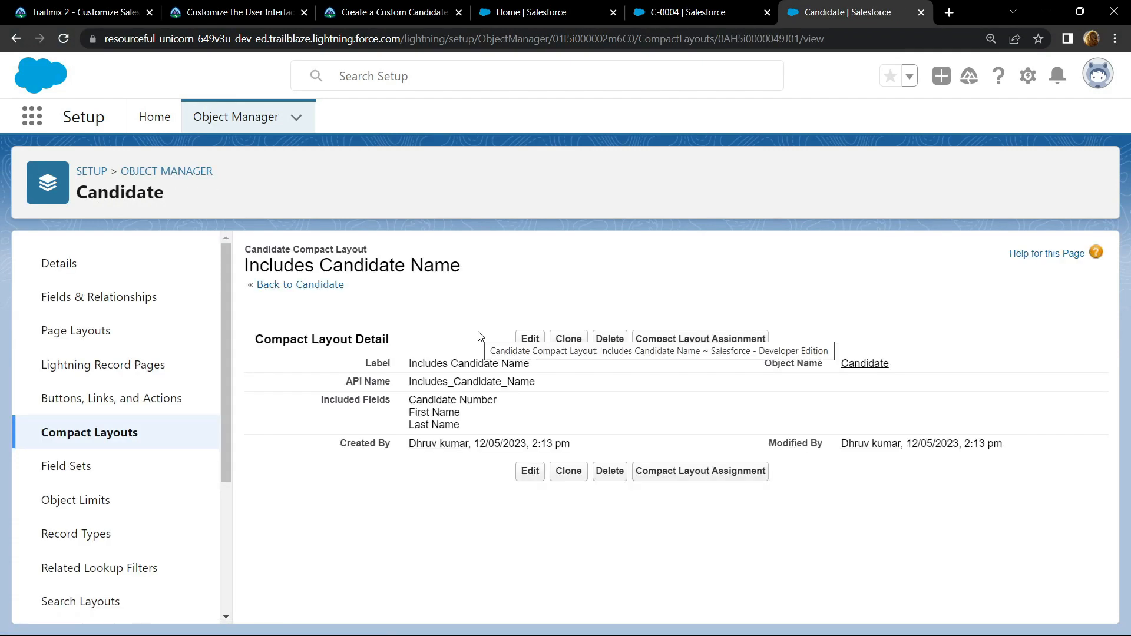
{"action": "mouse_move", "coordinate": [700, 339]}
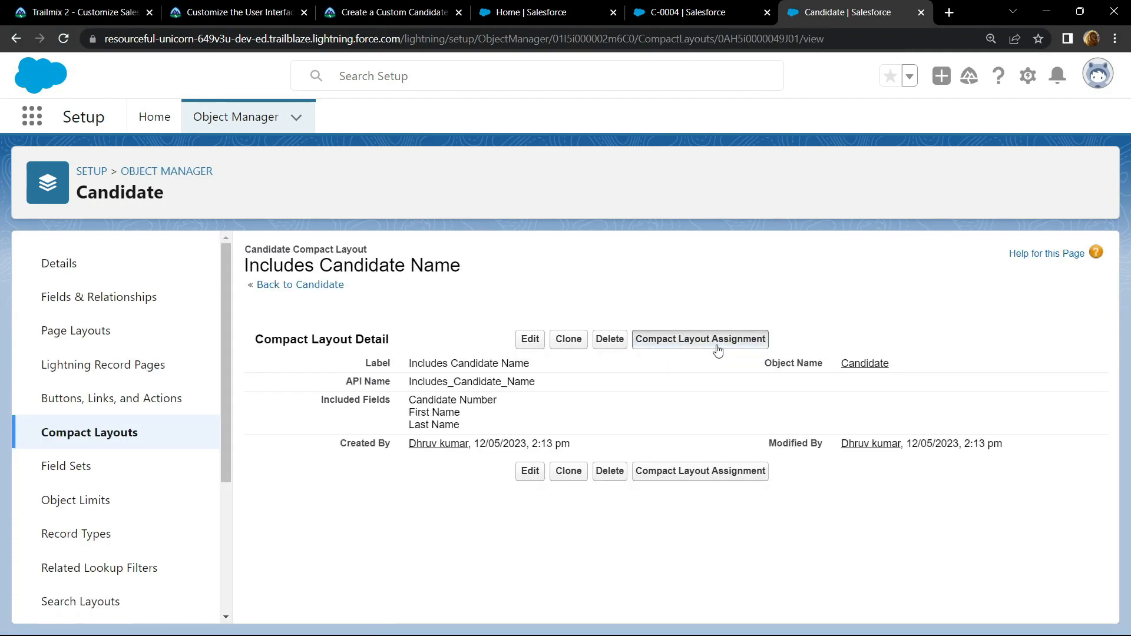
- Assign Includes Candidate Name as the Primary Compact Layout, then switch back to Trailhead
{"action": "left_click", "coordinate": [700, 340]}
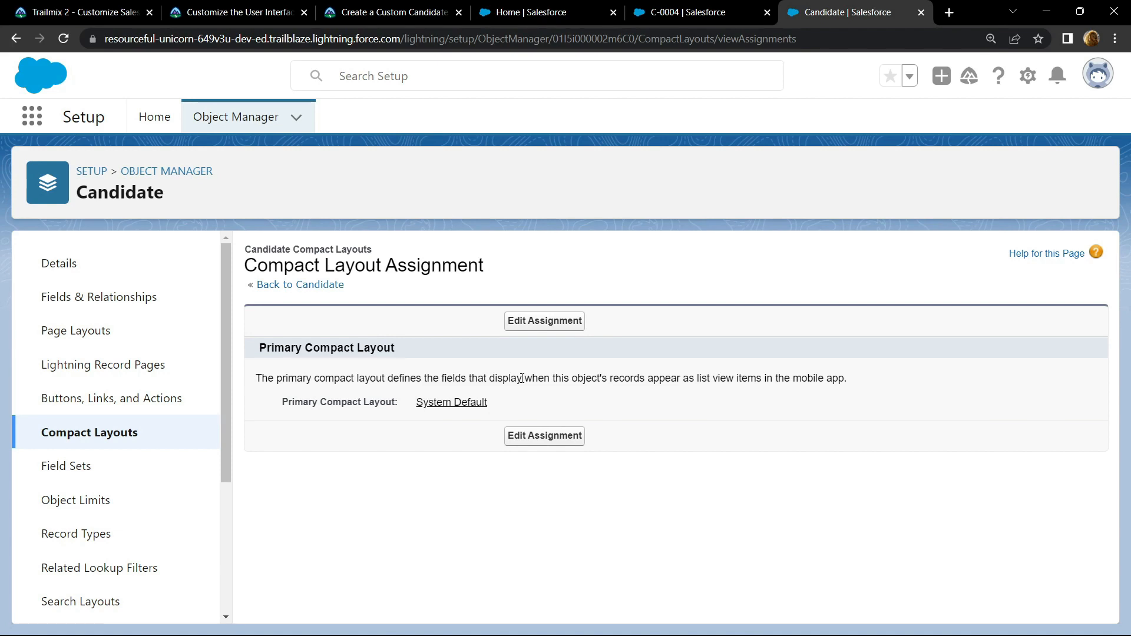
{"action": "left_click", "coordinate": [544, 320]}
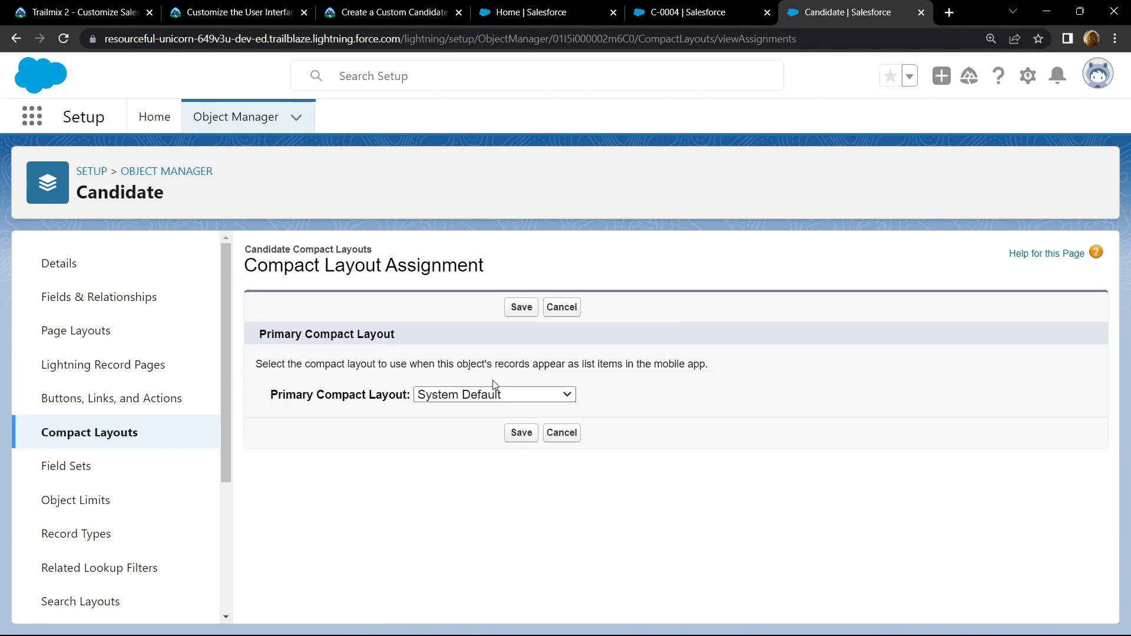
{"action": "mouse_move", "coordinate": [273, 390]}
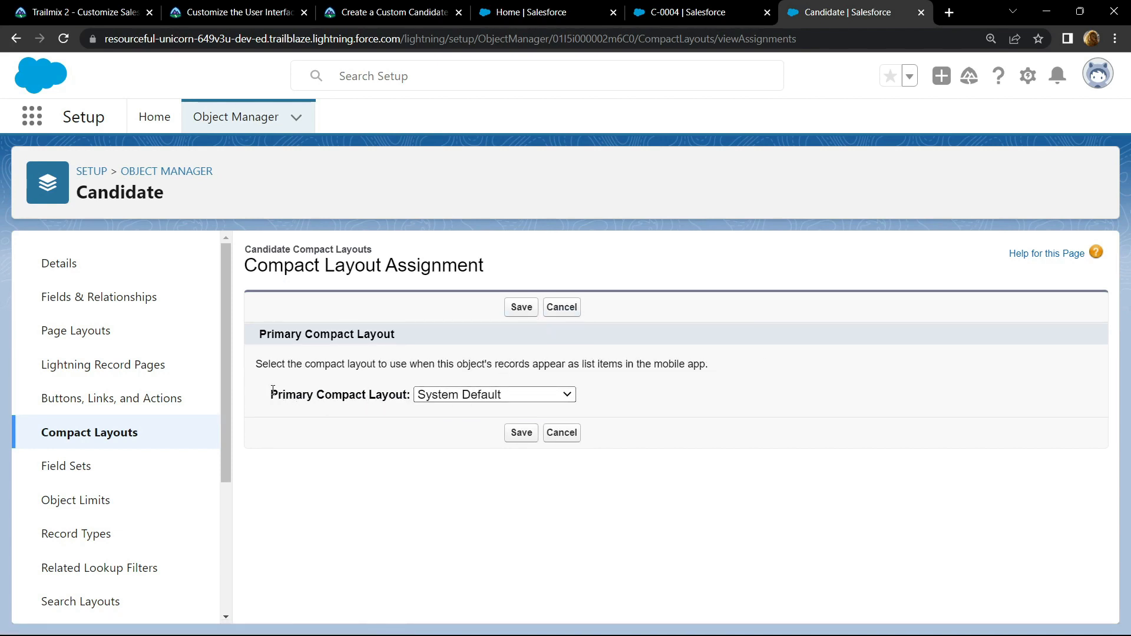
{"action": "left_click", "coordinate": [494, 394]}
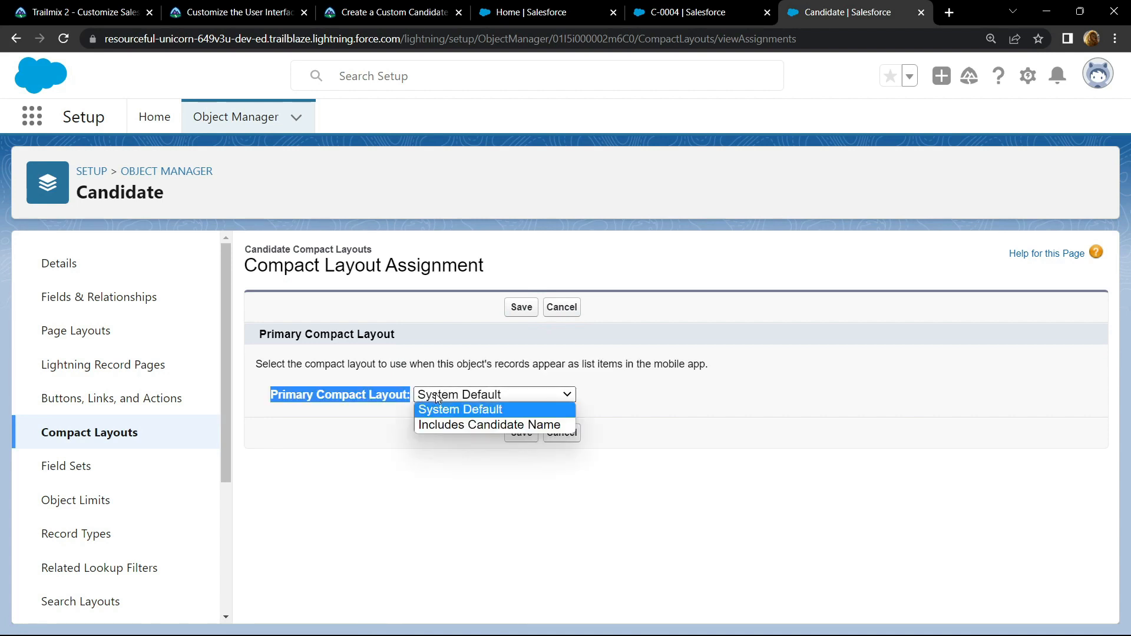
{"action": "left_click", "coordinate": [491, 424]}
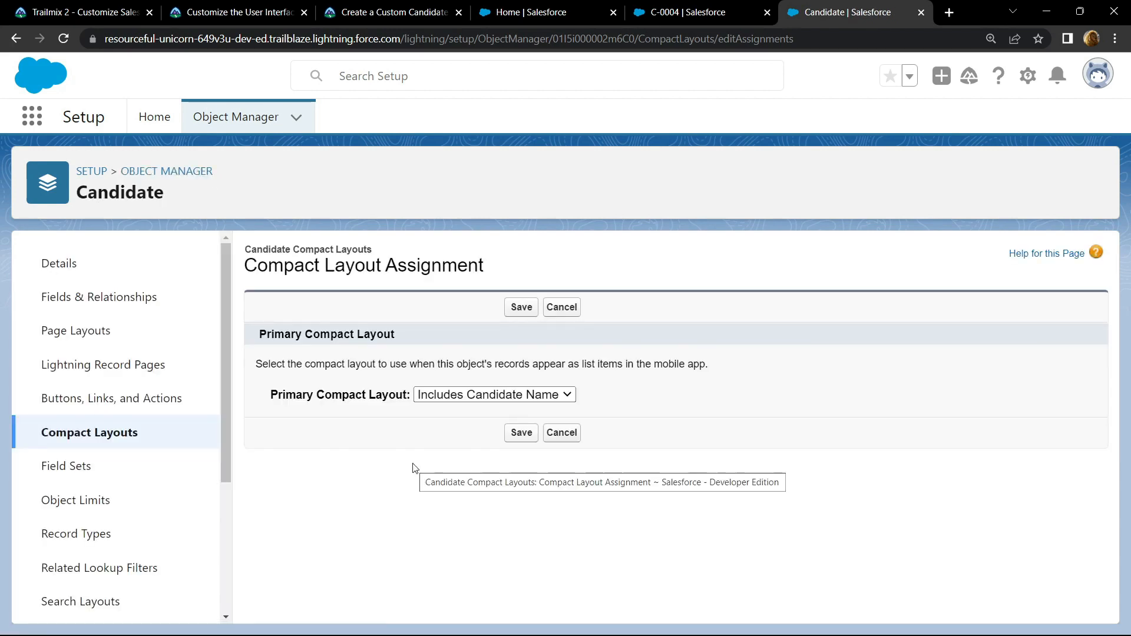
{"action": "left_click", "coordinate": [389, 12]}
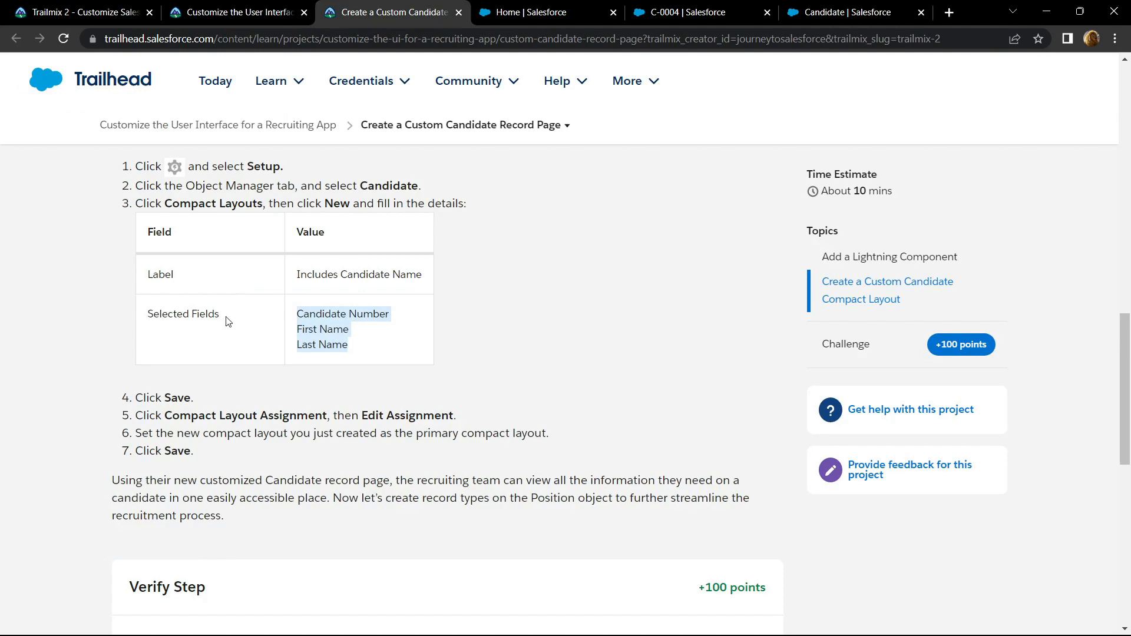
- Verify the compact layout step in Trailhead to earn 100 points
{"action": "scroll", "scroll_direction": "down", "scroll_amount": 3}
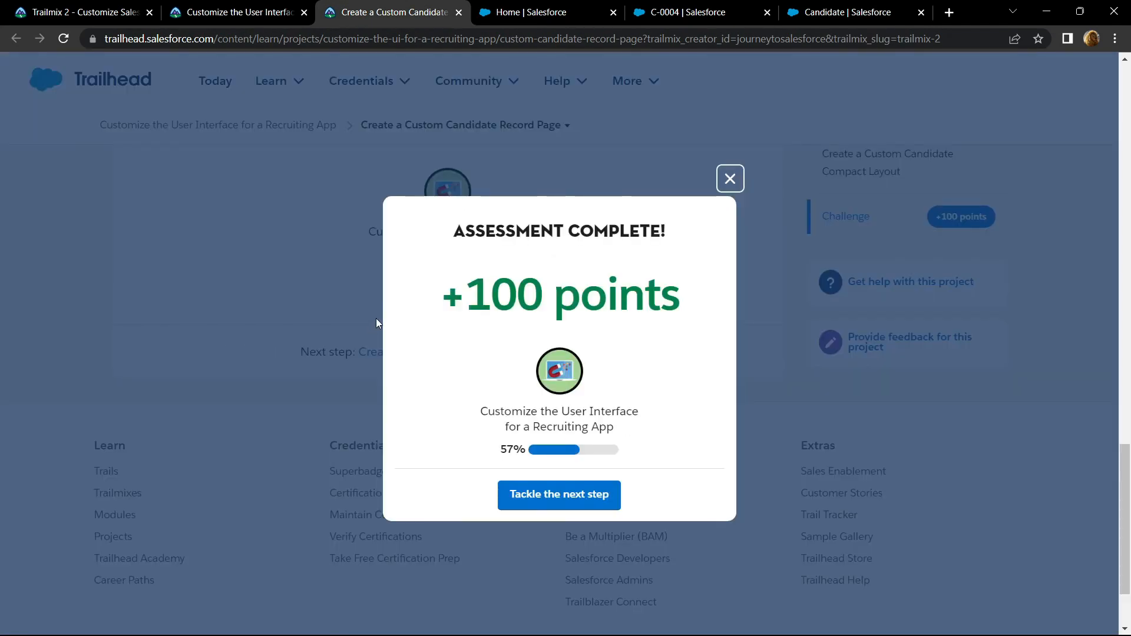
{"action": "double_click", "coordinate": [495, 294]}
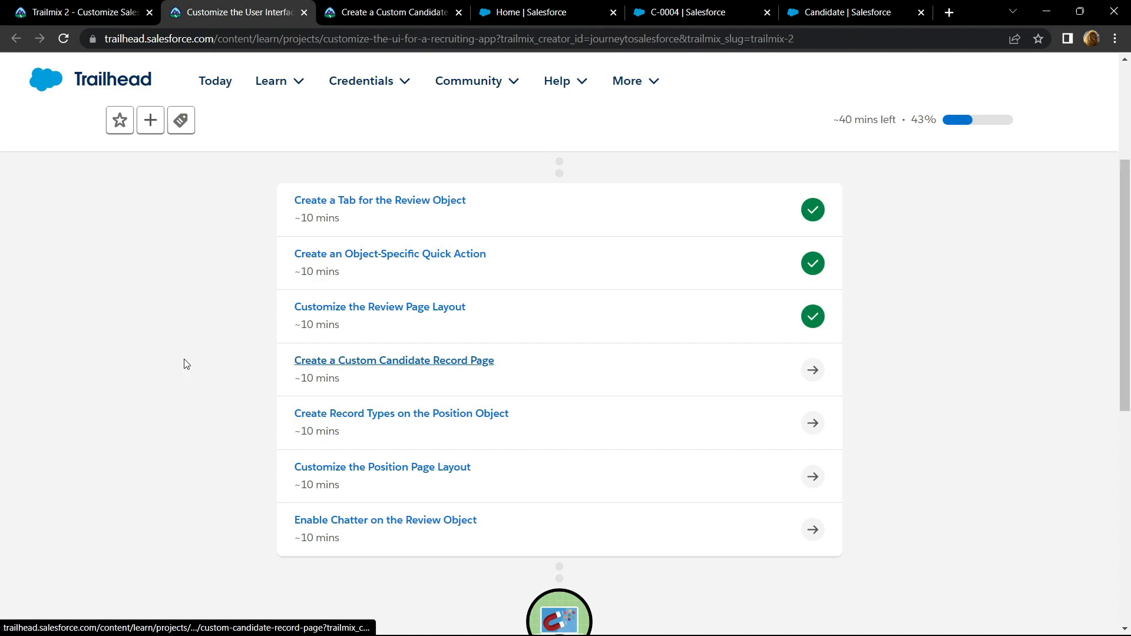
{"action": "scroll", "scroll_direction": "down", "scroll_amount": 3}
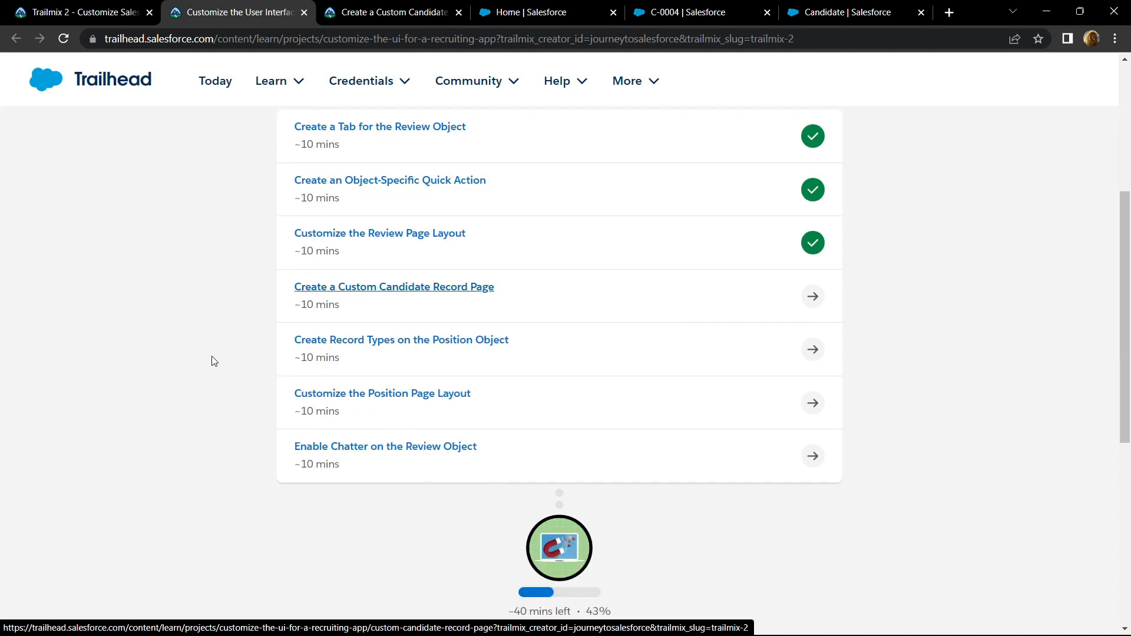
{"action": "mouse_move", "coordinate": [267, 354]}
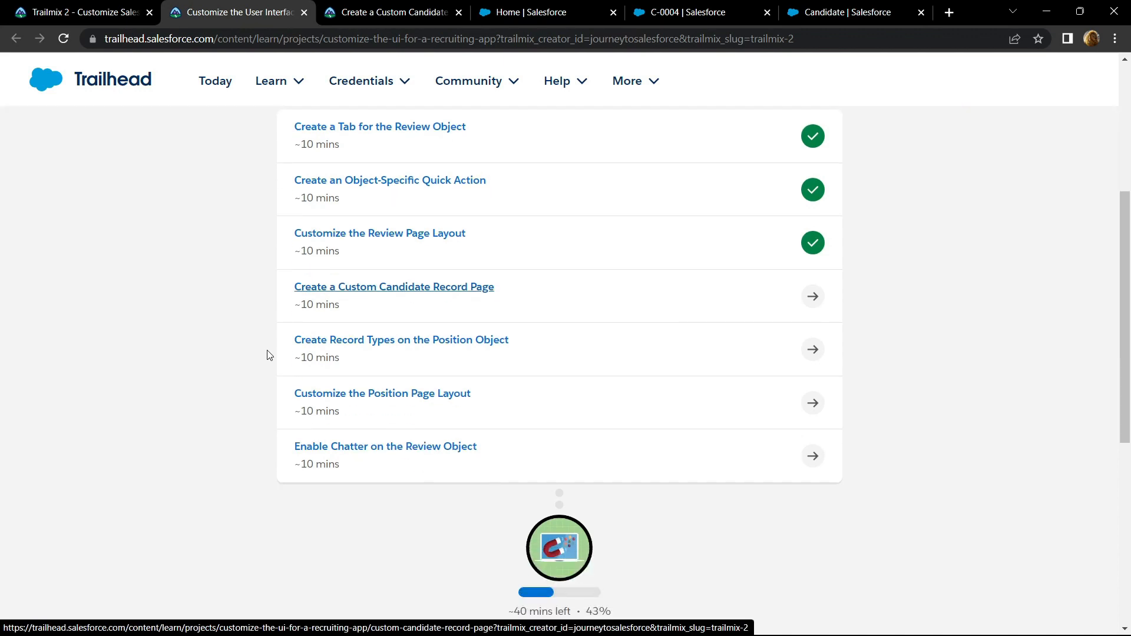
{"action": "mouse_move", "coordinate": [387, 343]}
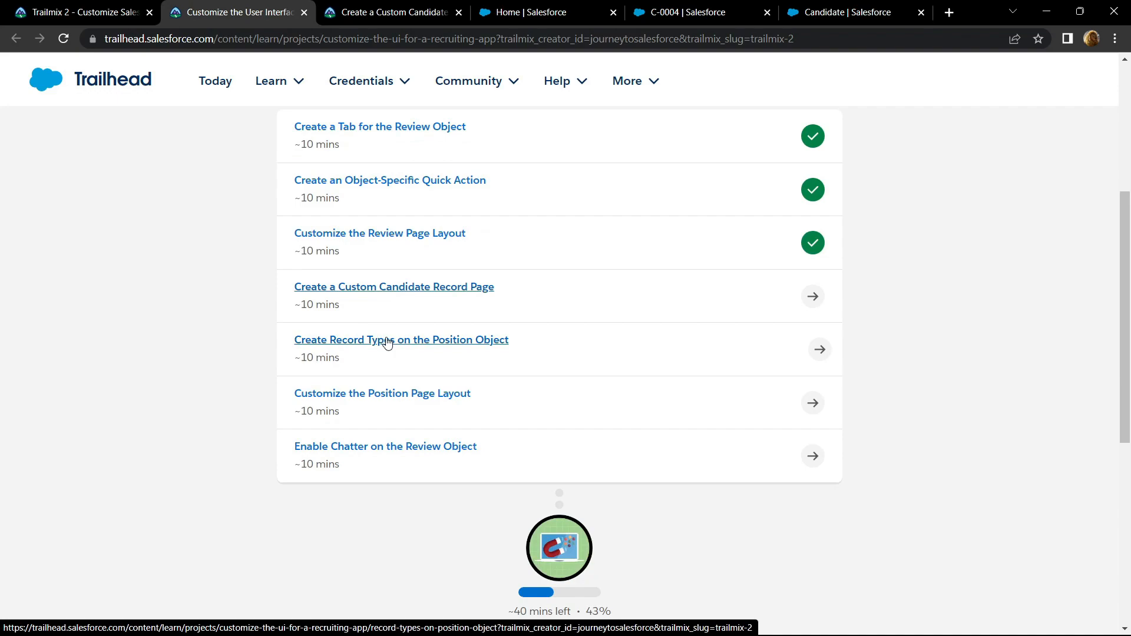